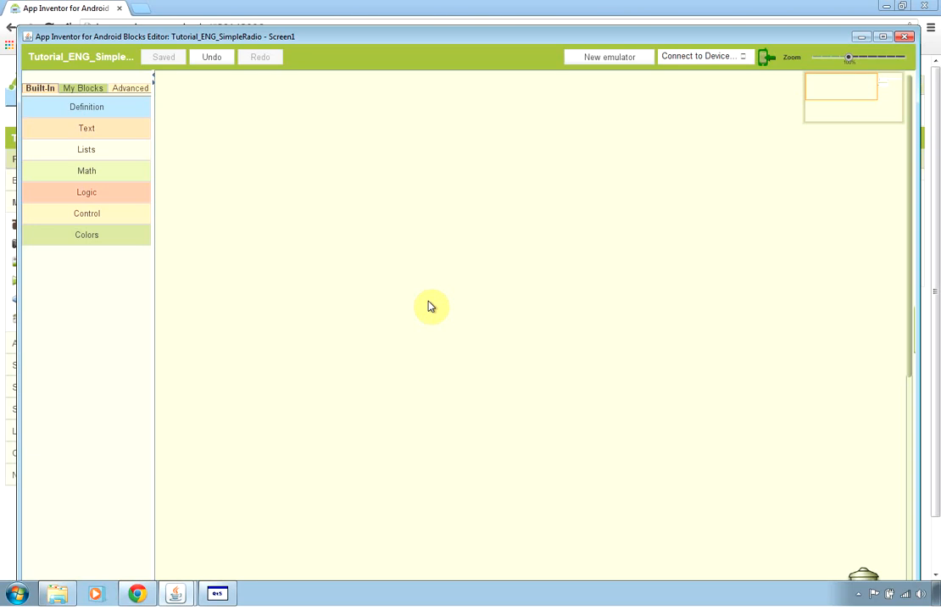
mouse_move(335, 247)
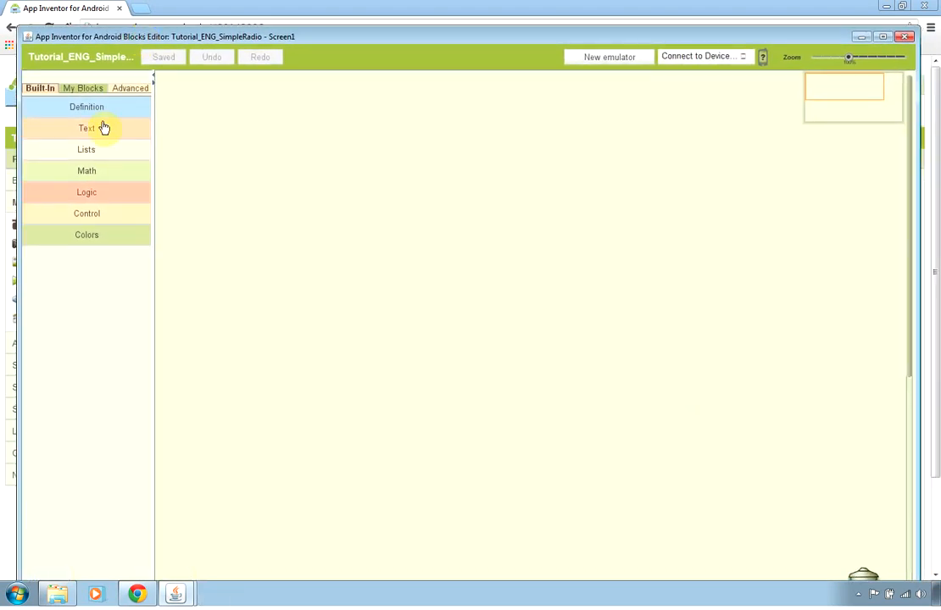
Switch to My Blocks to list Screen1's components like Bn_Play, Bn_Stop and Player1
left_click(82, 88)
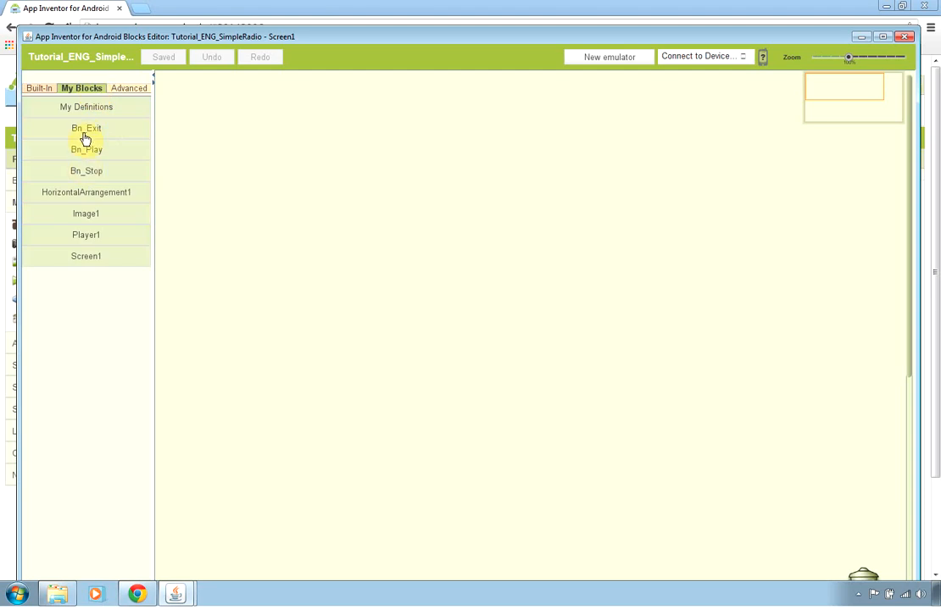
mouse_move(500, 273)
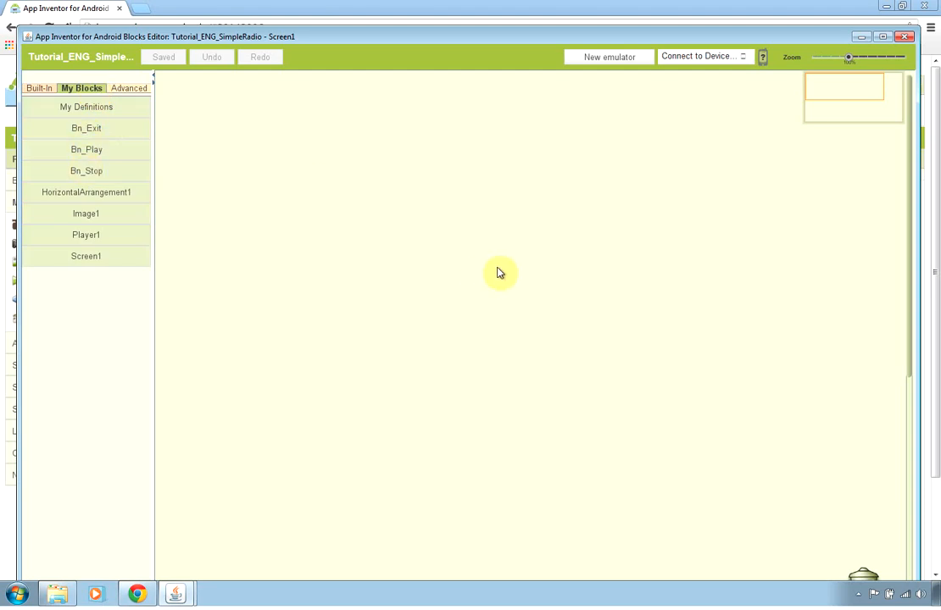
mouse_move(100, 158)
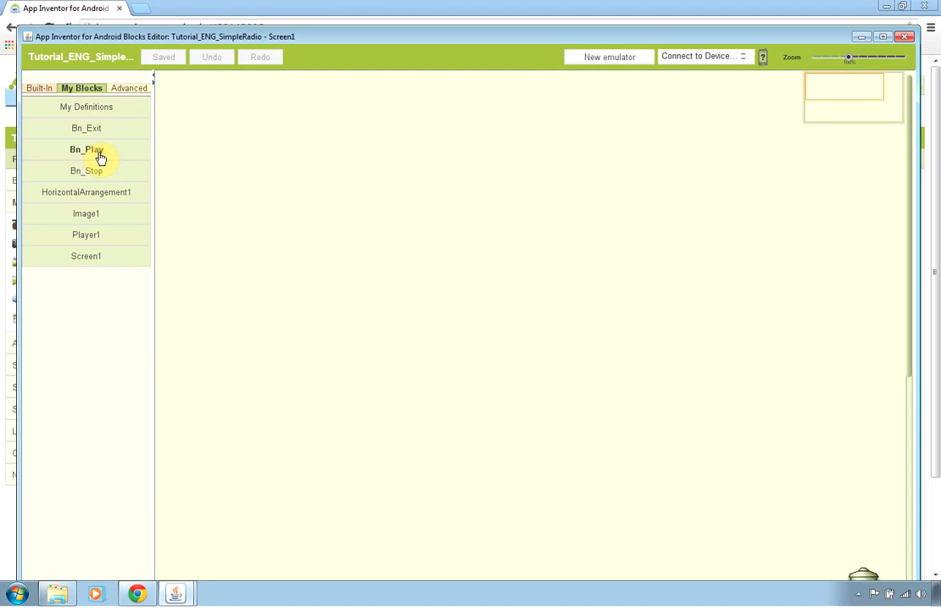
Build a Bn_Play.Click handler that sets Player1.Source, then calls Player1.Start
left_click(86, 150)
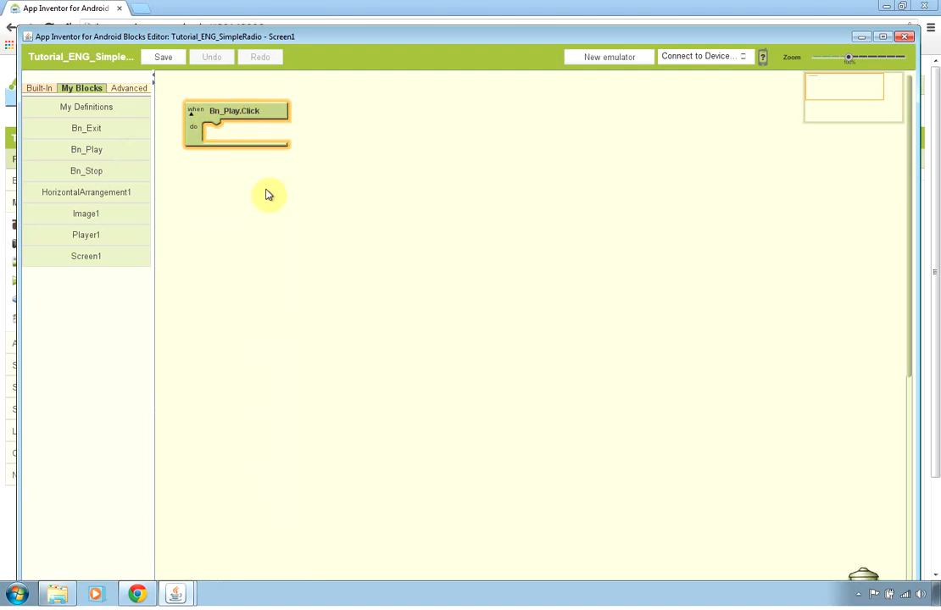
left_click(86, 235)
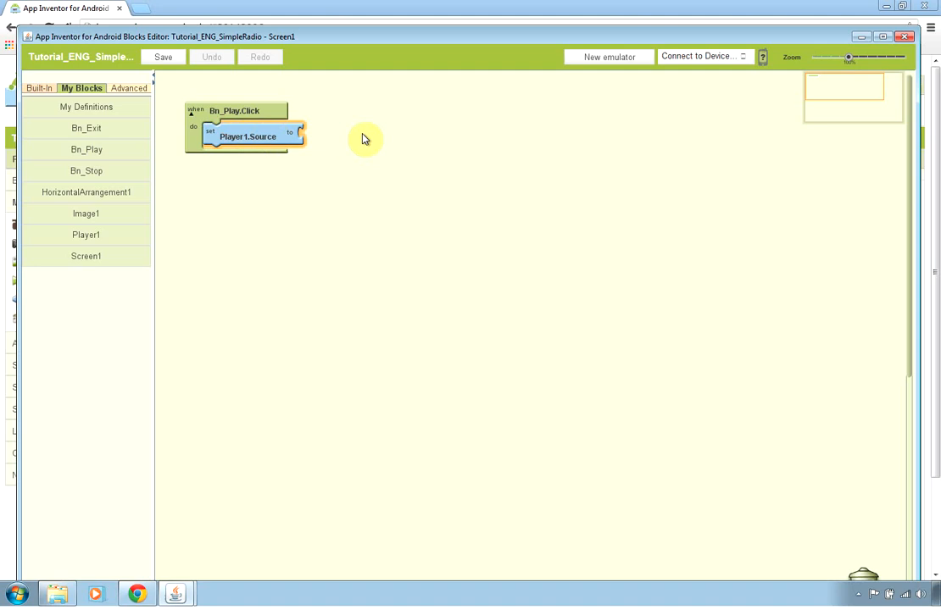
mouse_move(320, 179)
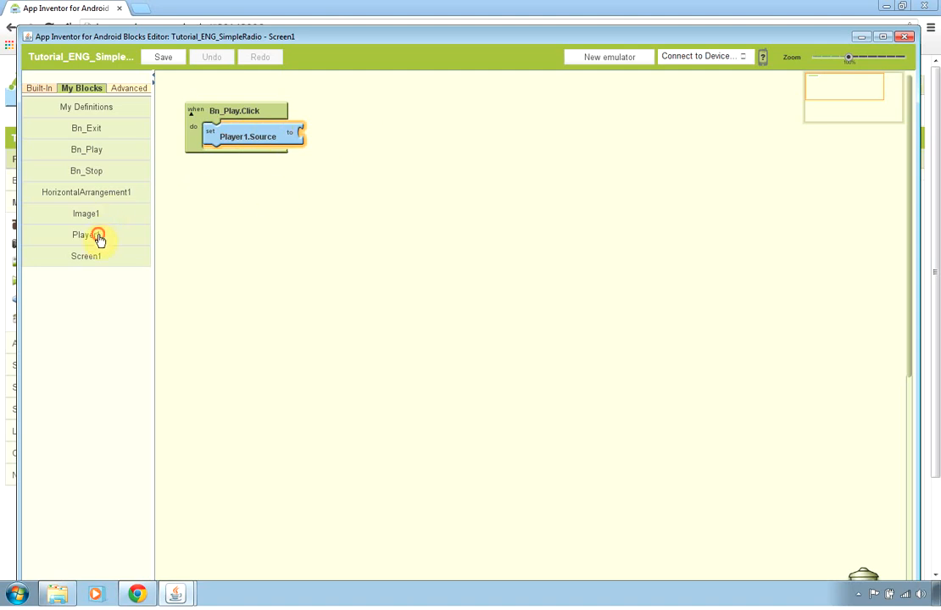
left_click(86, 235)
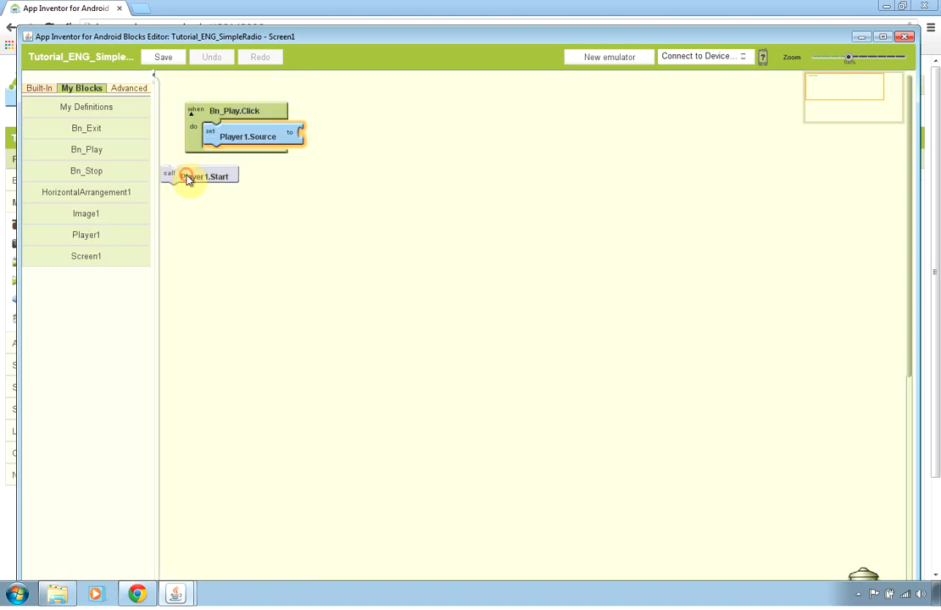
left_click_drag(191, 176, 246, 156)
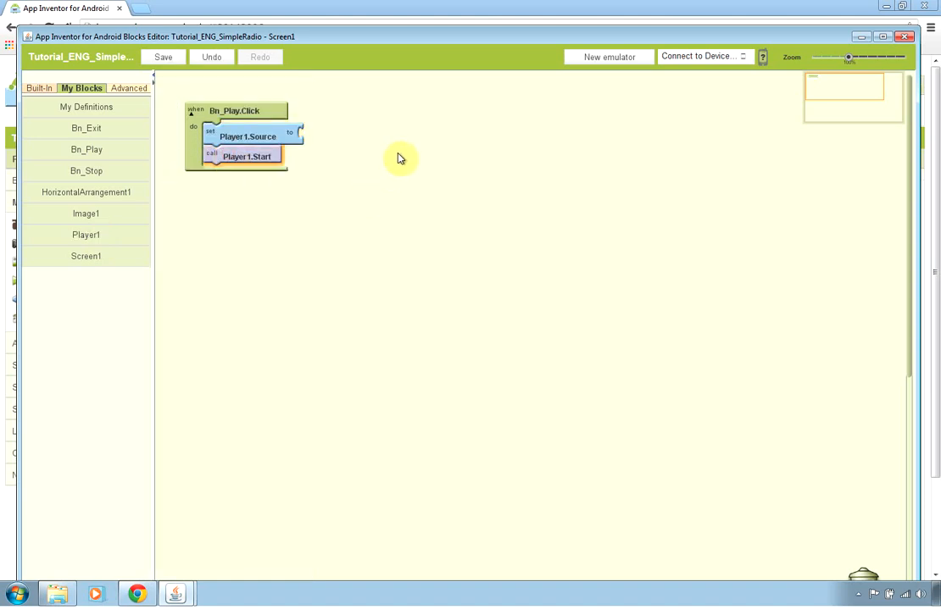
mouse_move(198, 11)
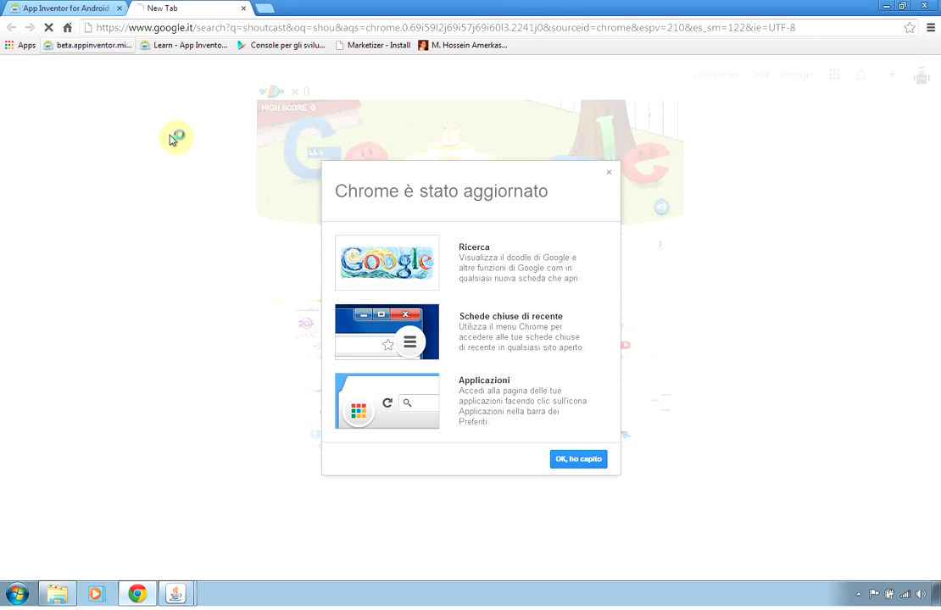
mouse_move(195, 150)
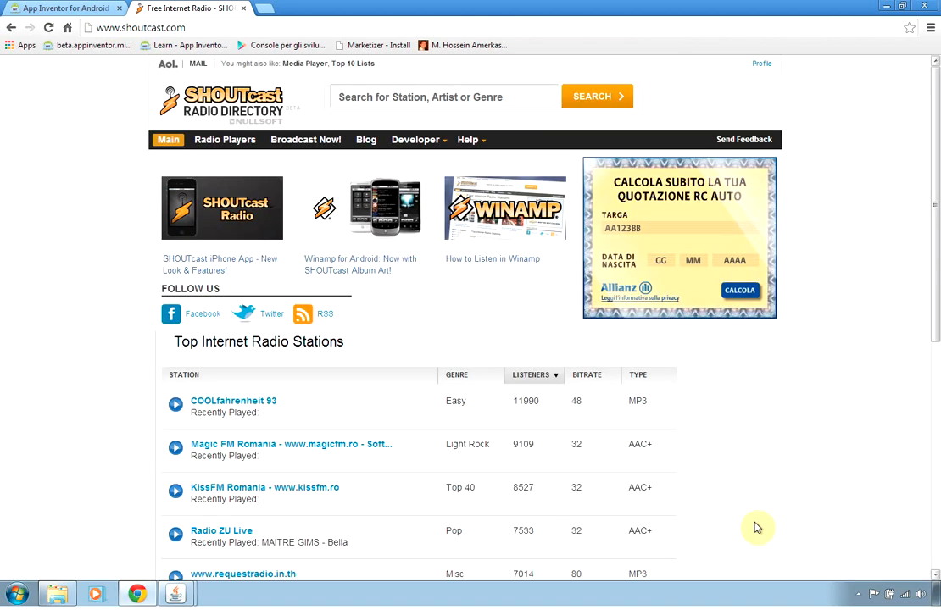
Search SHOUTcast for 'pop' stations and play the Pop in the 80s station
left_click(414, 139)
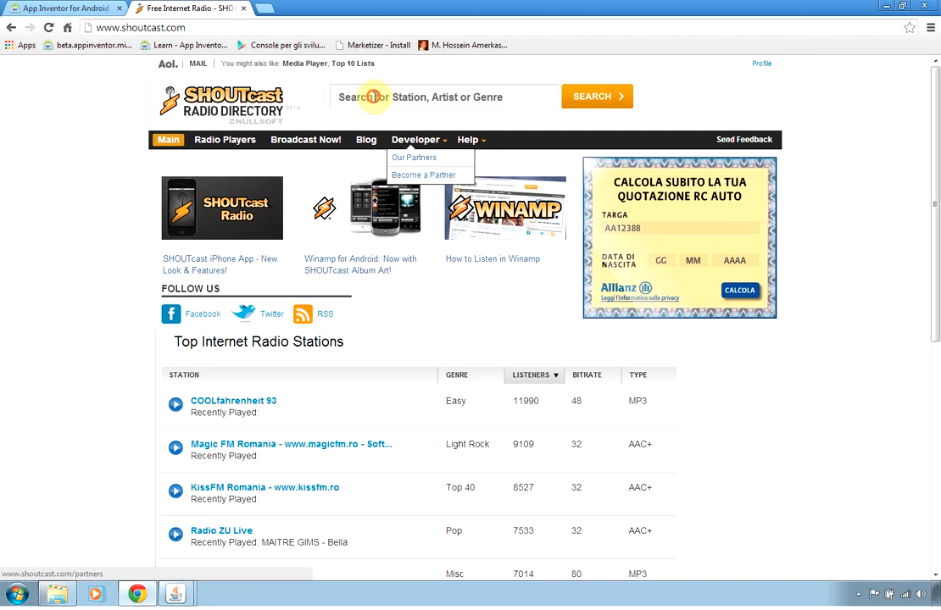
type("op")
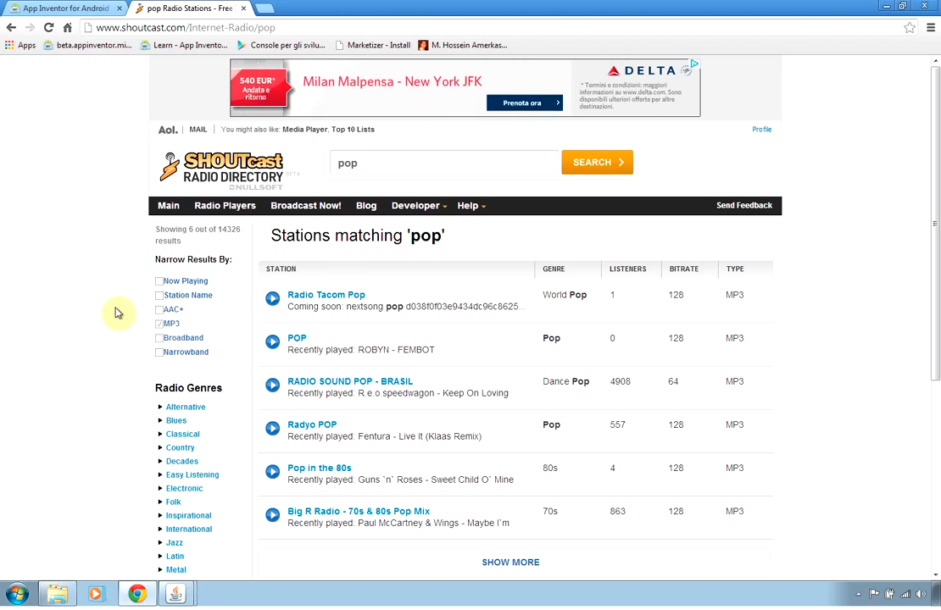
scroll("down", 3)
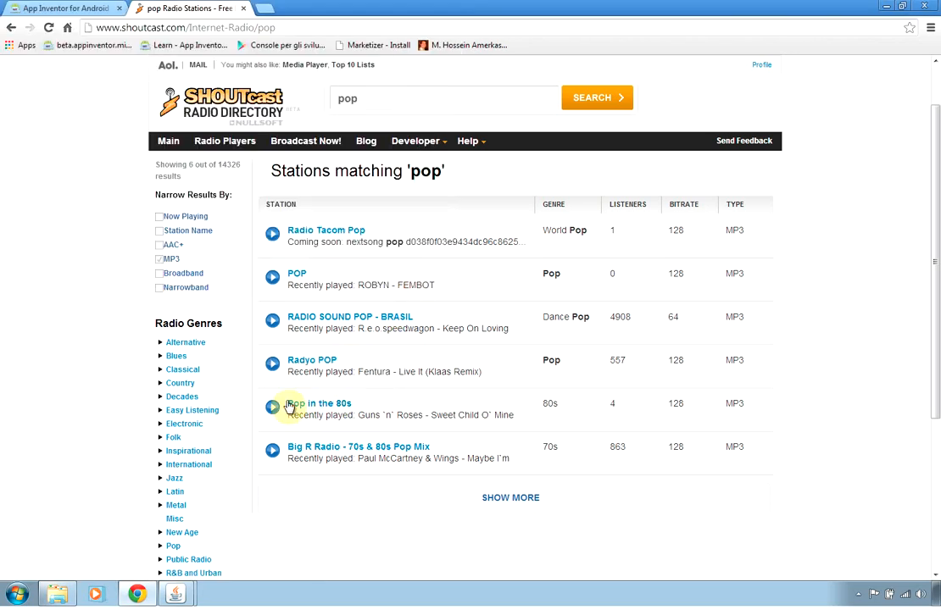
left_click(272, 407)
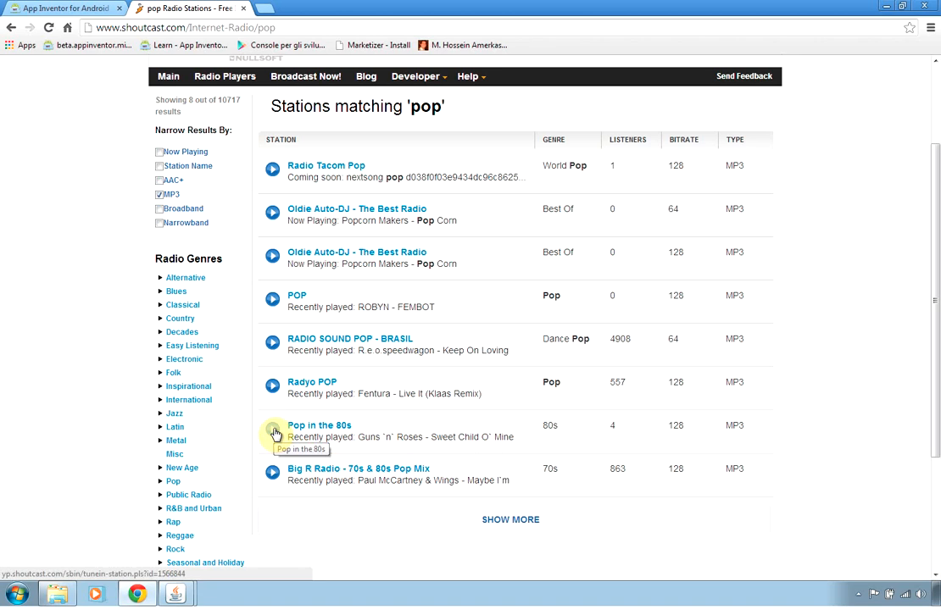
left_click(272, 433)
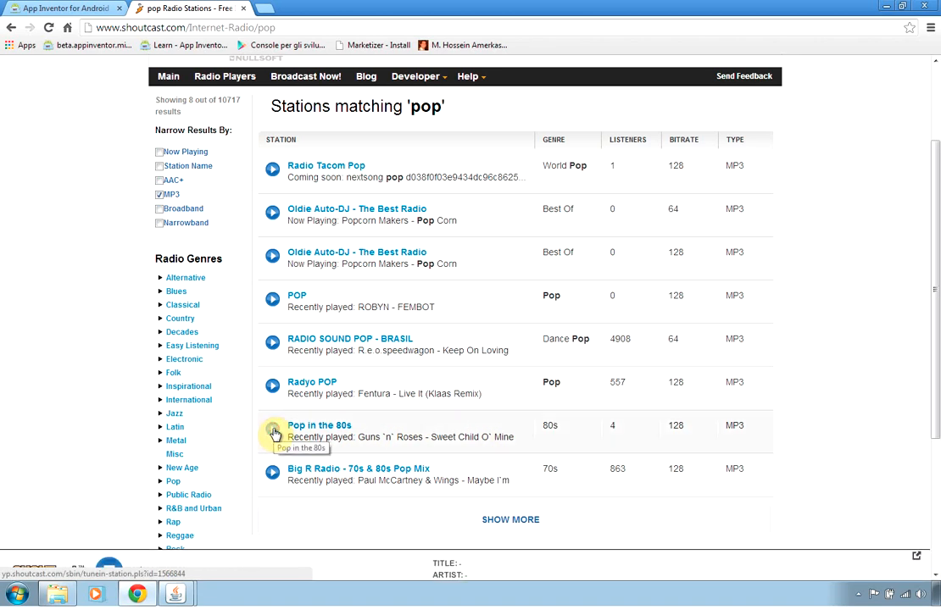
left_click(272, 432)
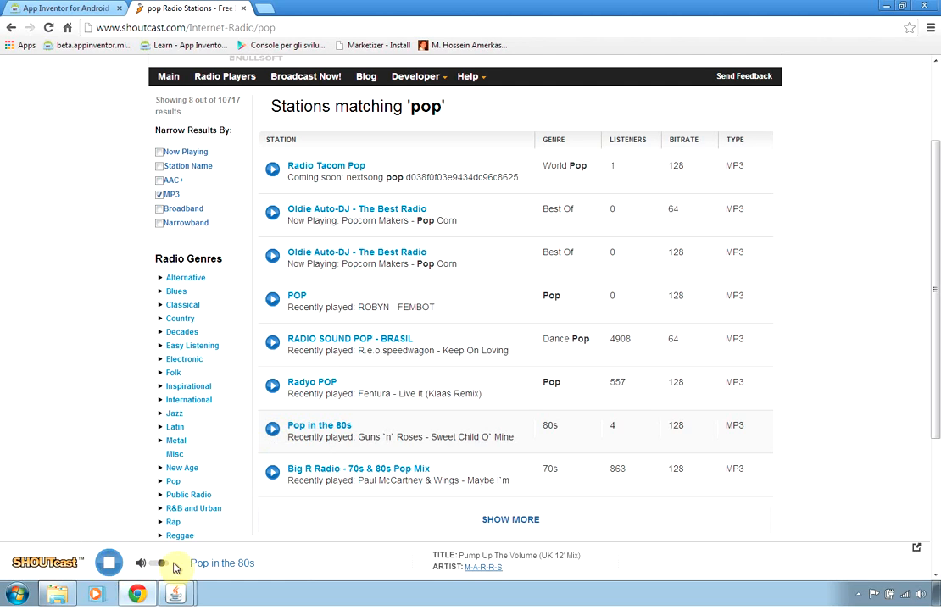
mouse_move(438, 502)
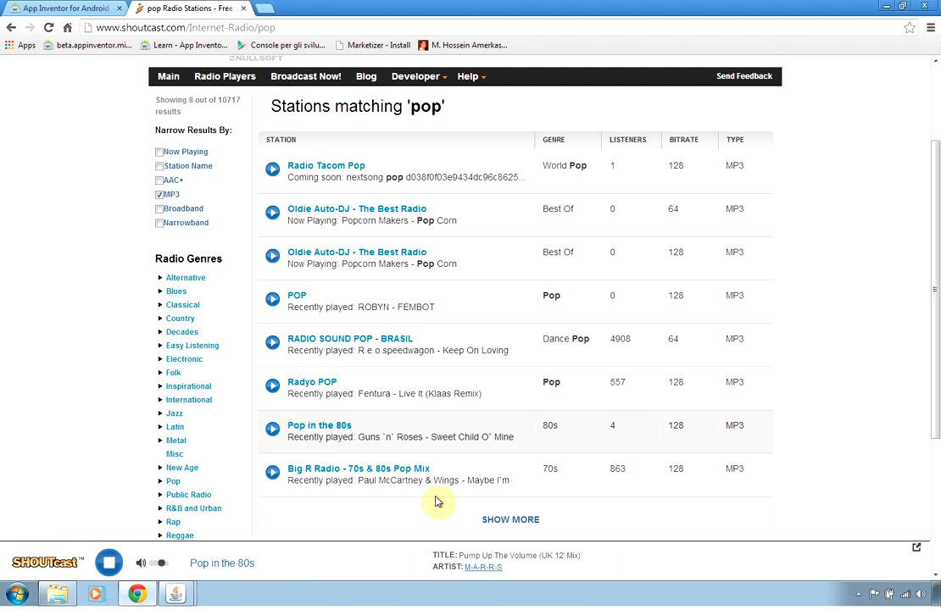
Inspect the SHOUTcast pop results page to open DevTools on the Network panel
right_click(85, 346)
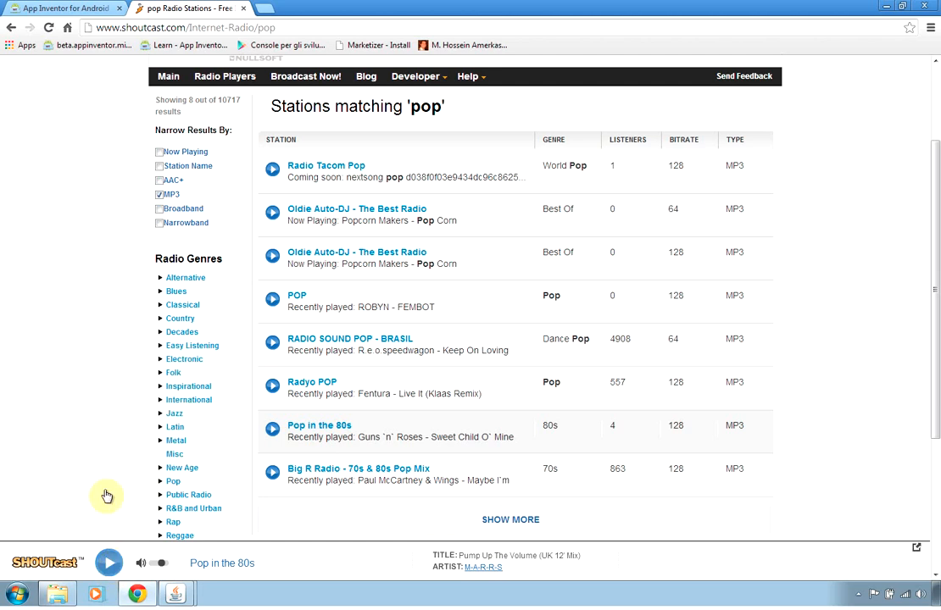
right_click(107, 495)
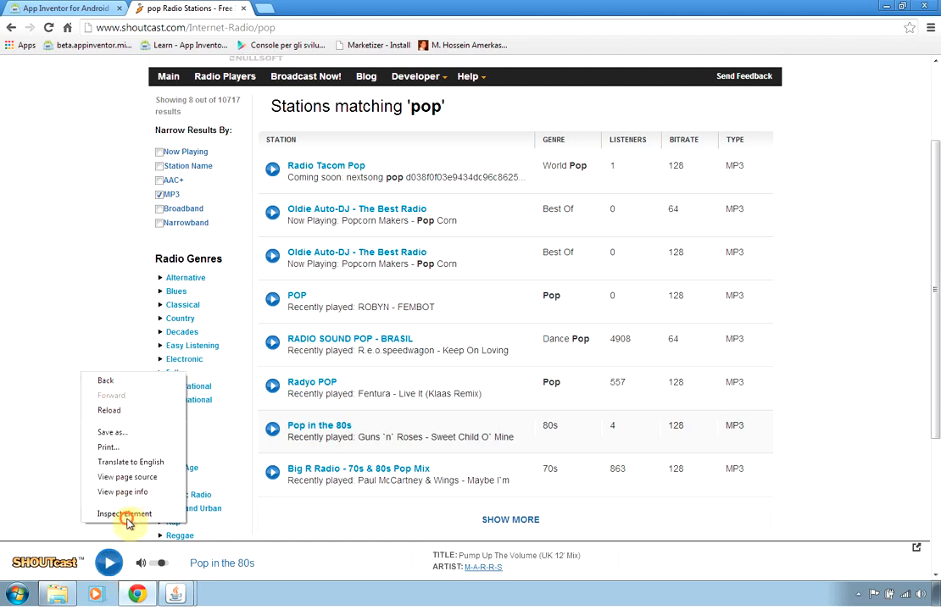
left_click(125, 514)
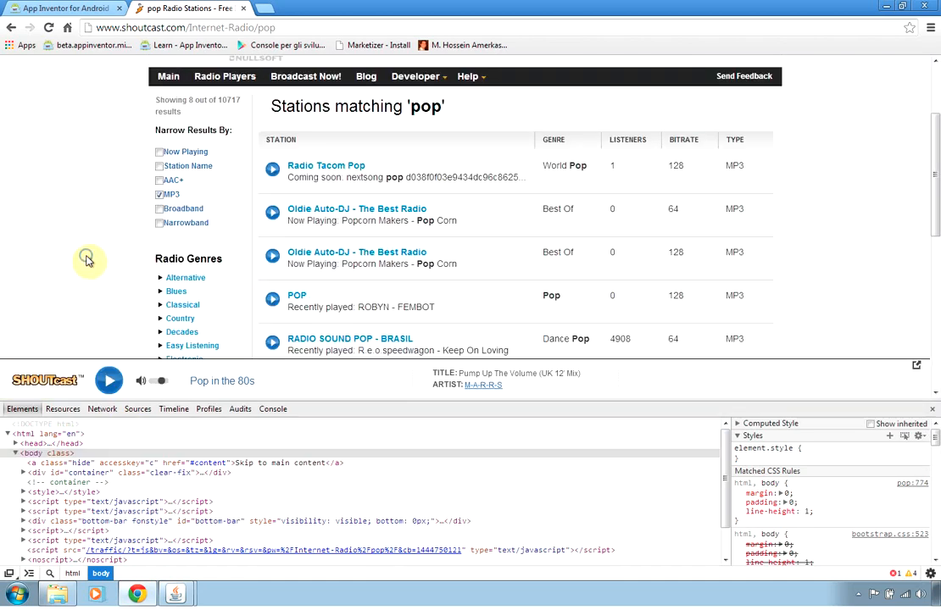
right_click(88, 259)
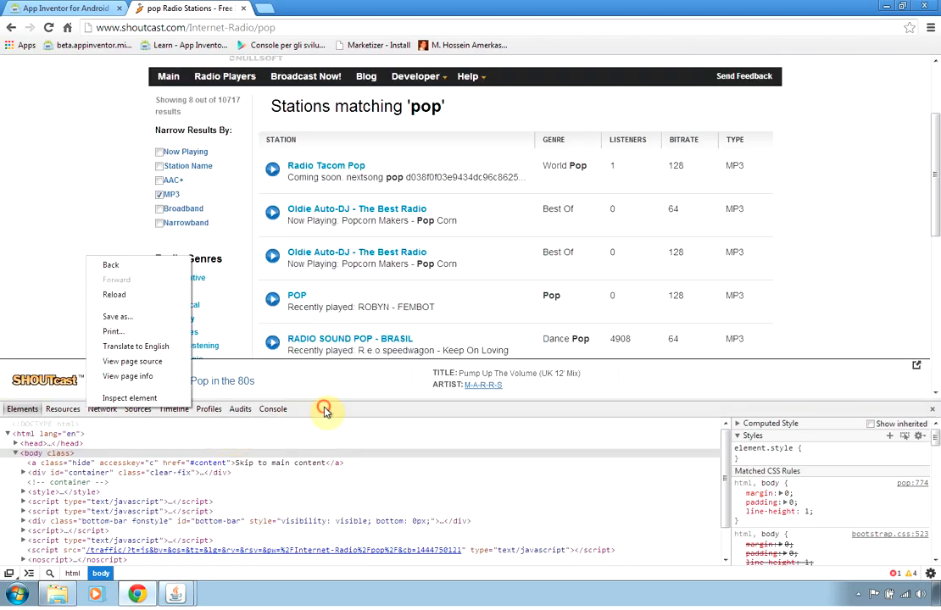
left_click(102, 409)
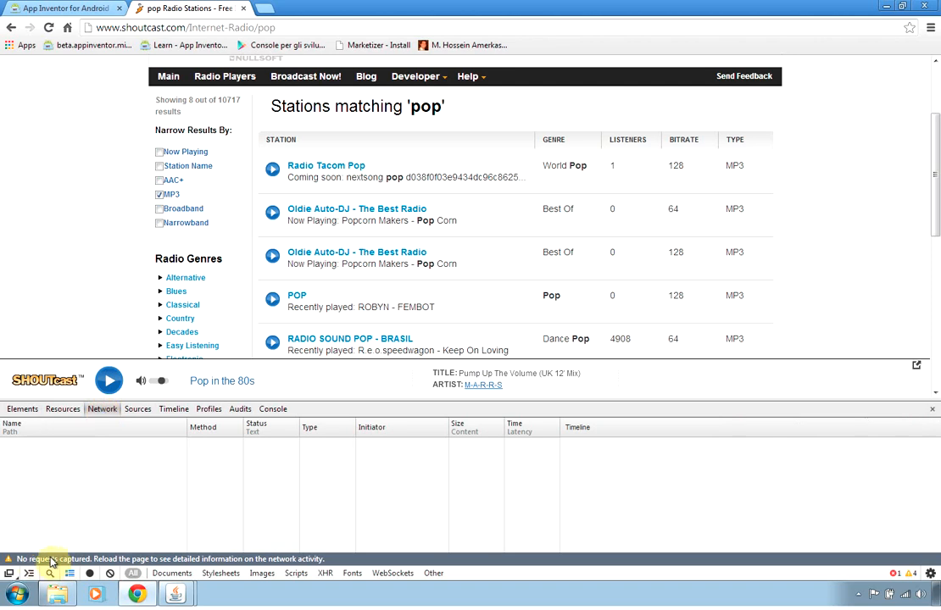
mouse_move(84, 191)
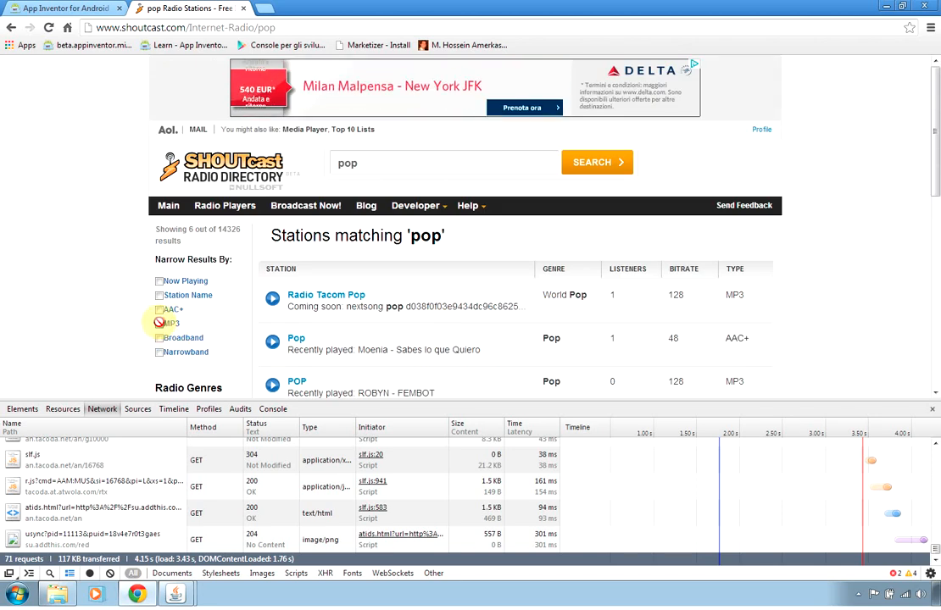
Play RADIO 80 FM and select its stream Request URL in the request's Headers
scroll("down", 3)
type(" 80")
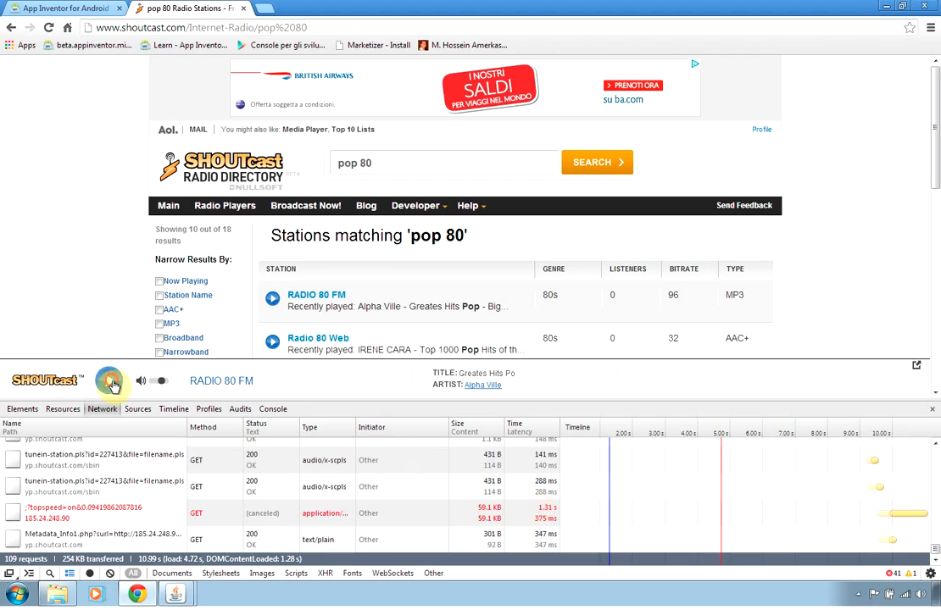
left_click(108, 380)
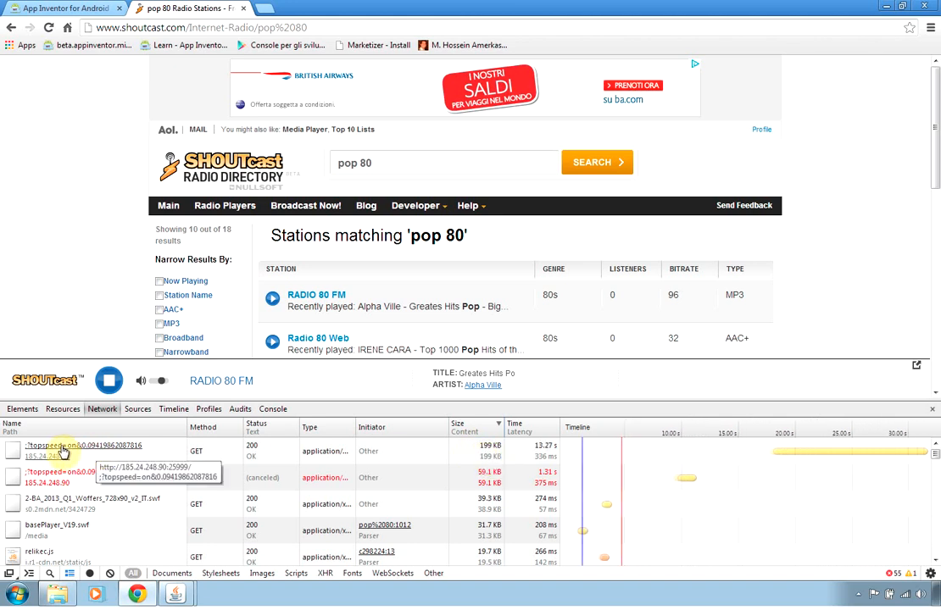
left_click(67, 450)
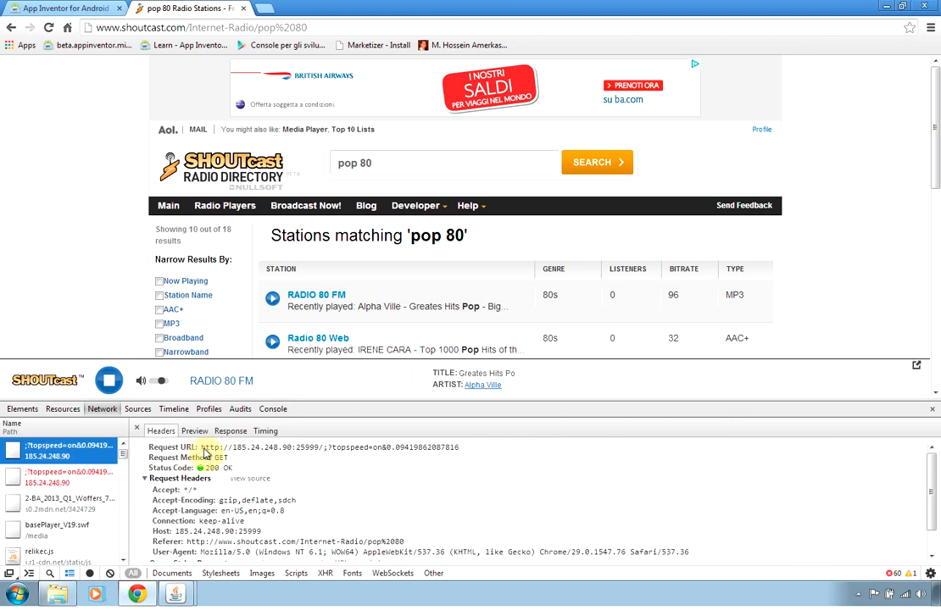
left_click(108, 379)
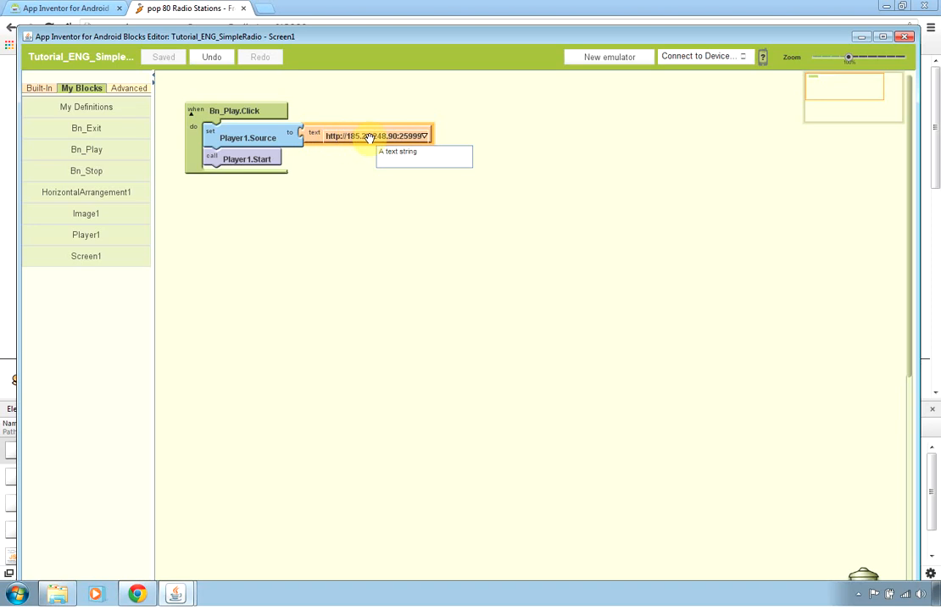
Finish pasting the Radio 80 FM stream URL into Player1's source text block
left_click(320, 215)
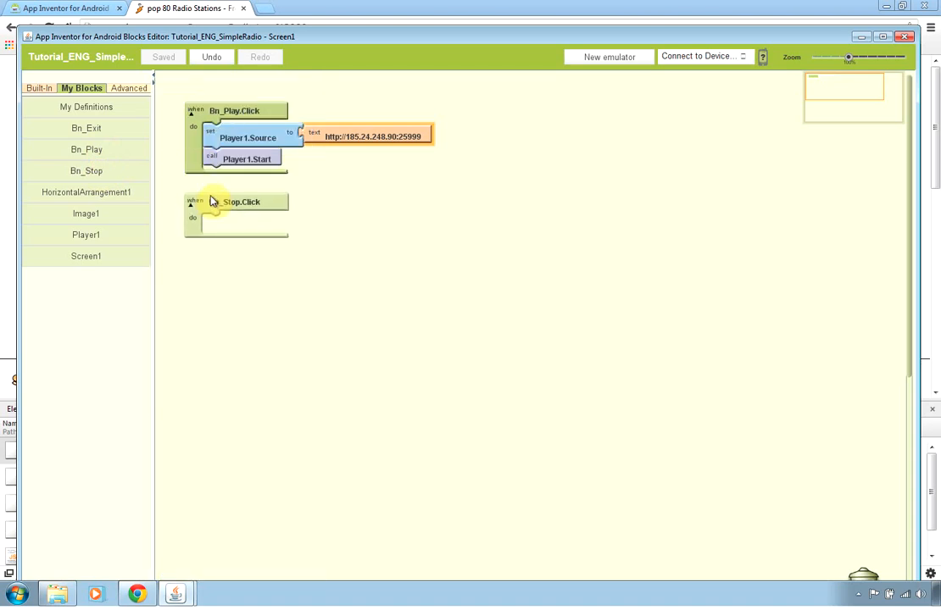
Make Bn_Stop pause Player1 and add a Bn_Exit handler that calls close application
left_click(85, 234)
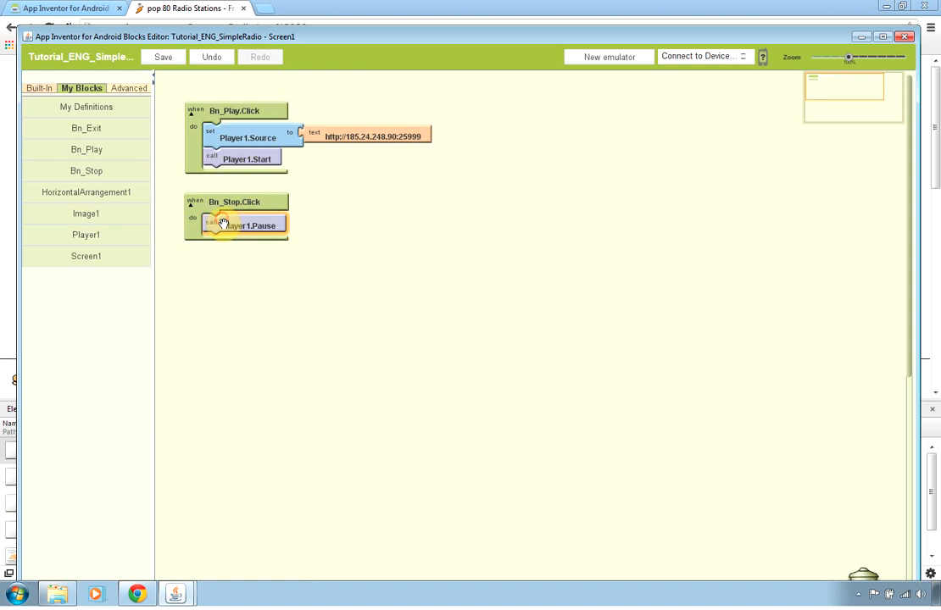
mouse_move(238, 225)
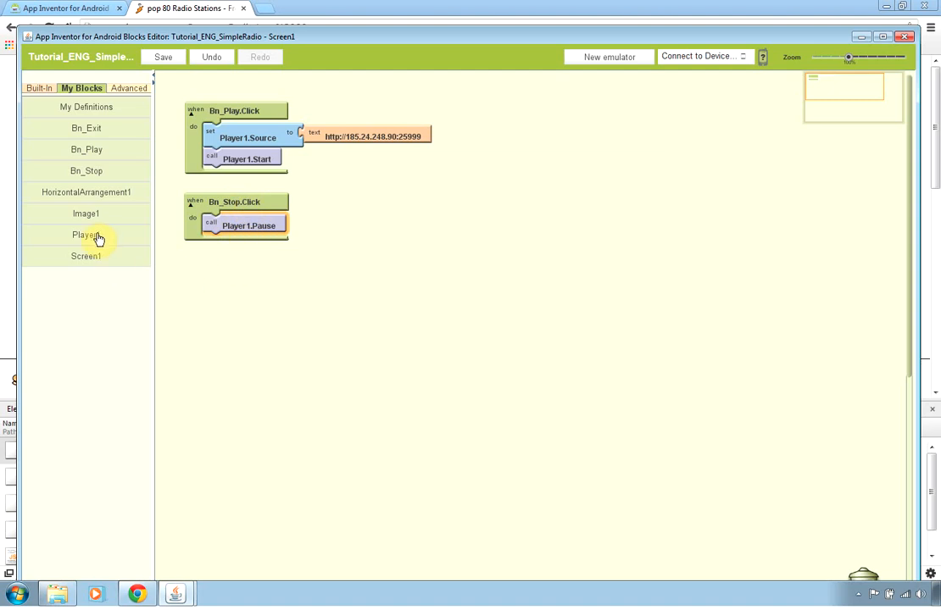
left_click(86, 128)
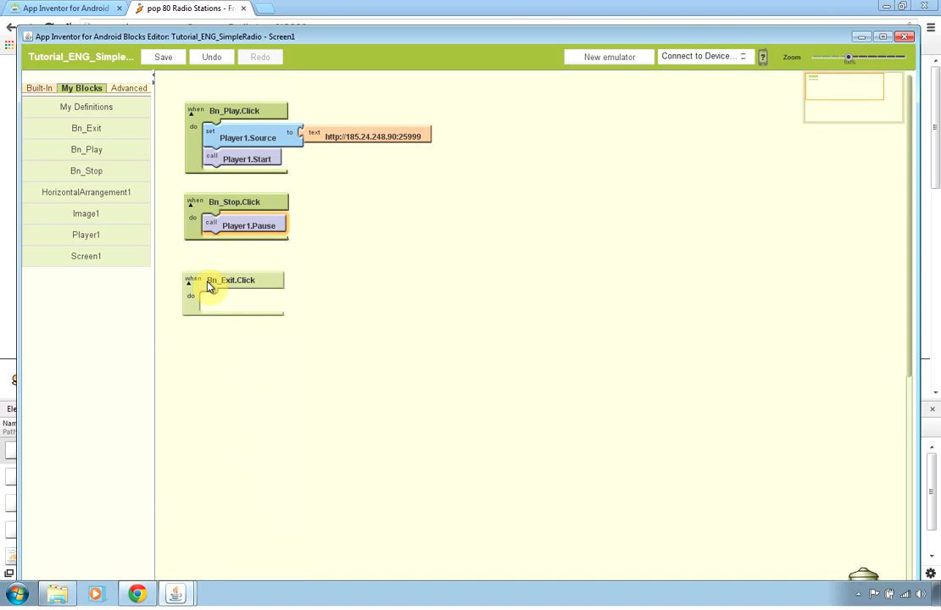
left_click(39, 88)
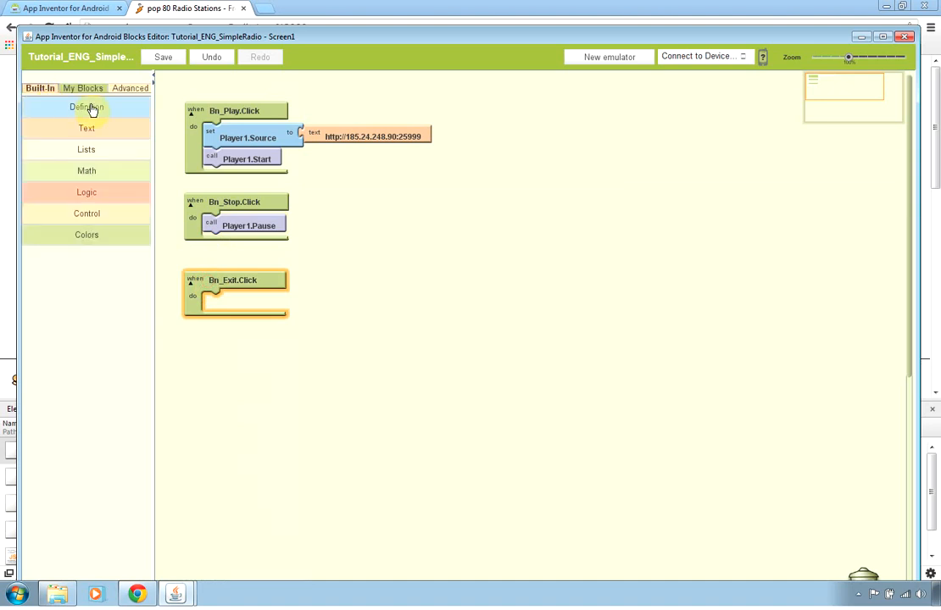
left_click(87, 213)
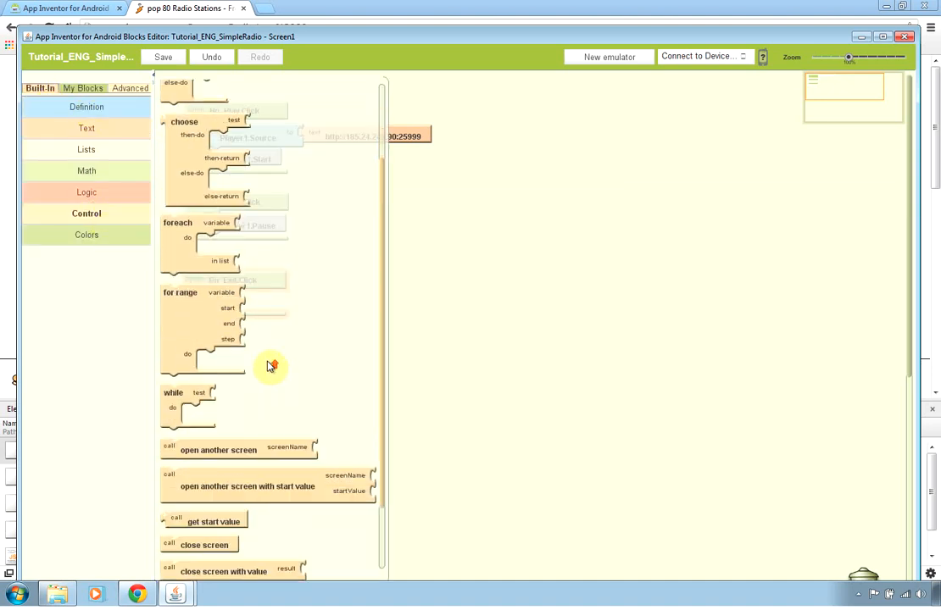
scroll("down", 3)
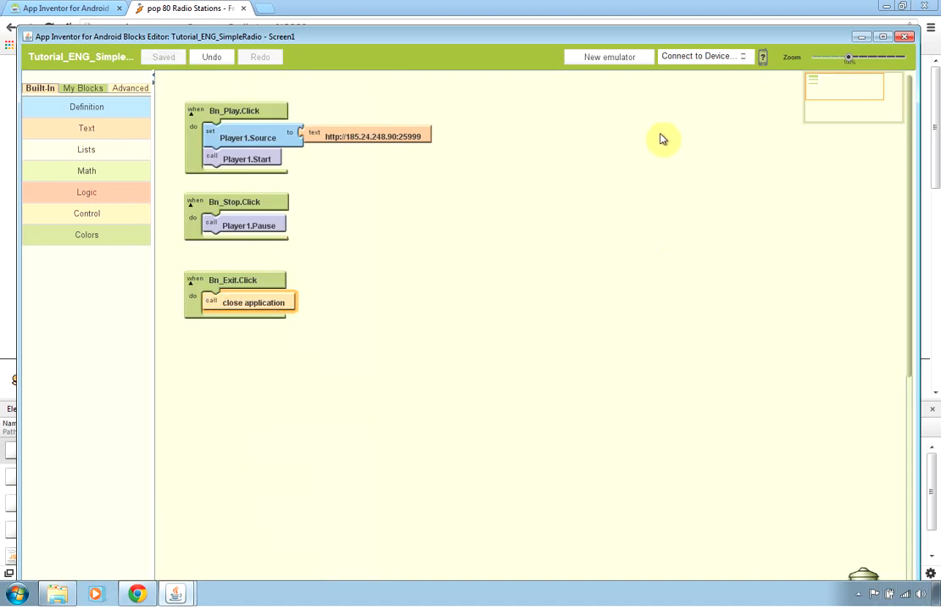
Request a WiFi AI Companion connection and bring the App Inventor project page forward
left_click(701, 55)
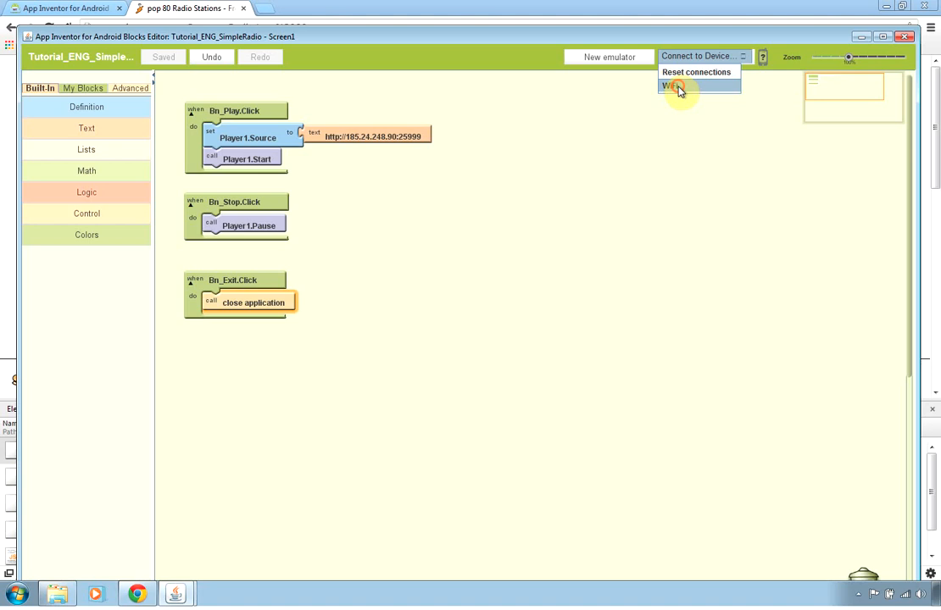
left_click(674, 84)
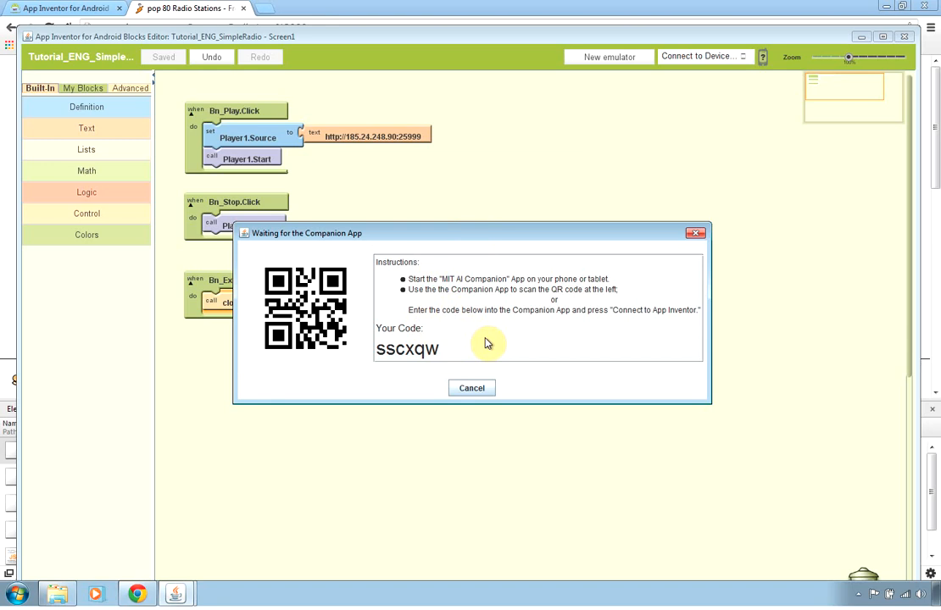
mouse_move(581, 321)
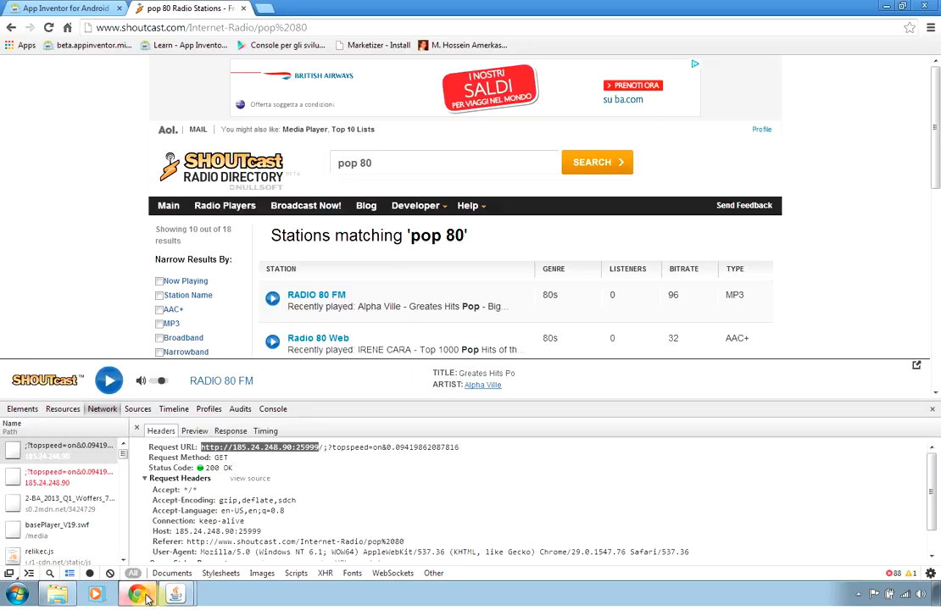
left_click(64, 7)
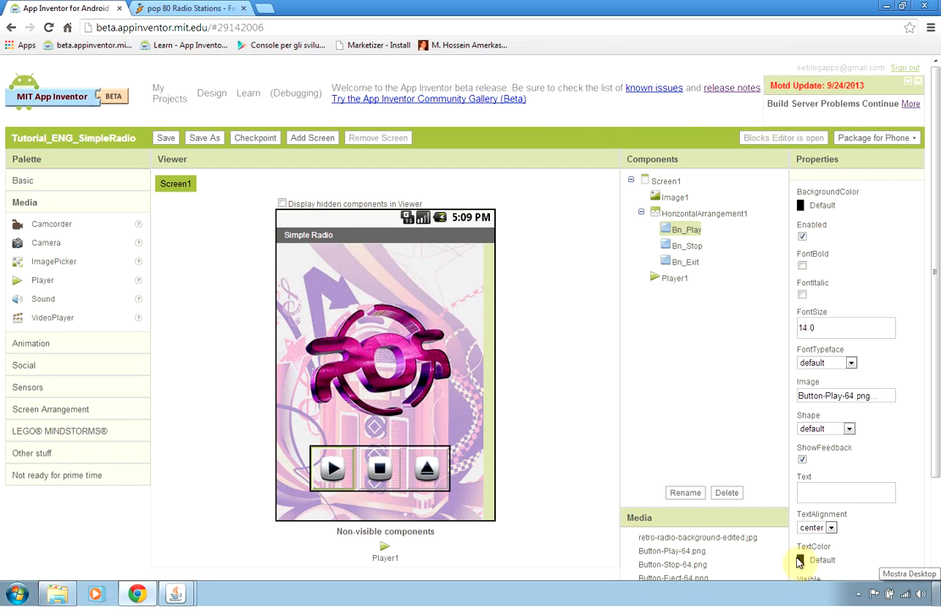
mouse_move(725, 102)
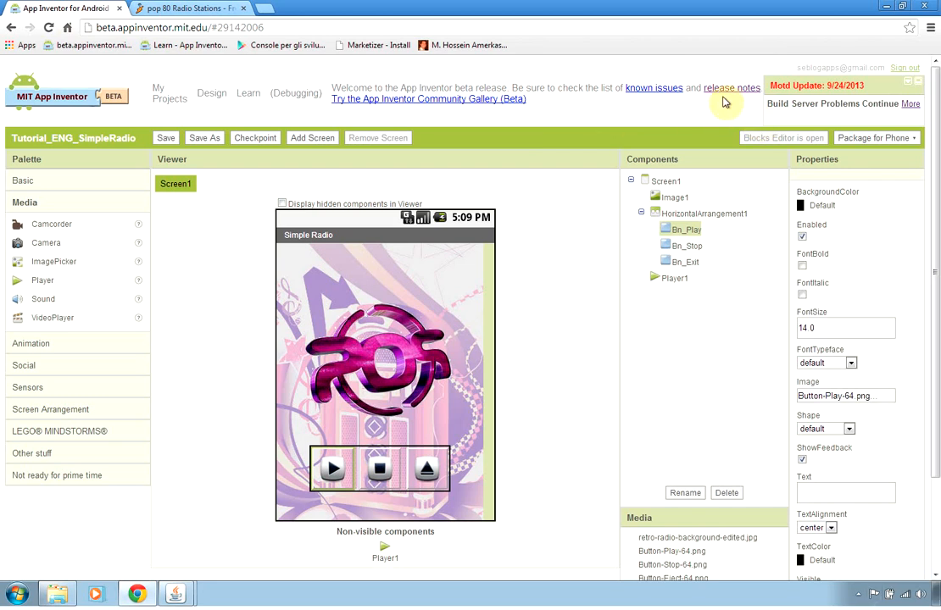
Return to the Tutorial_ENG_SimpleRadio designer tab in Chrome
left_click(731, 87)
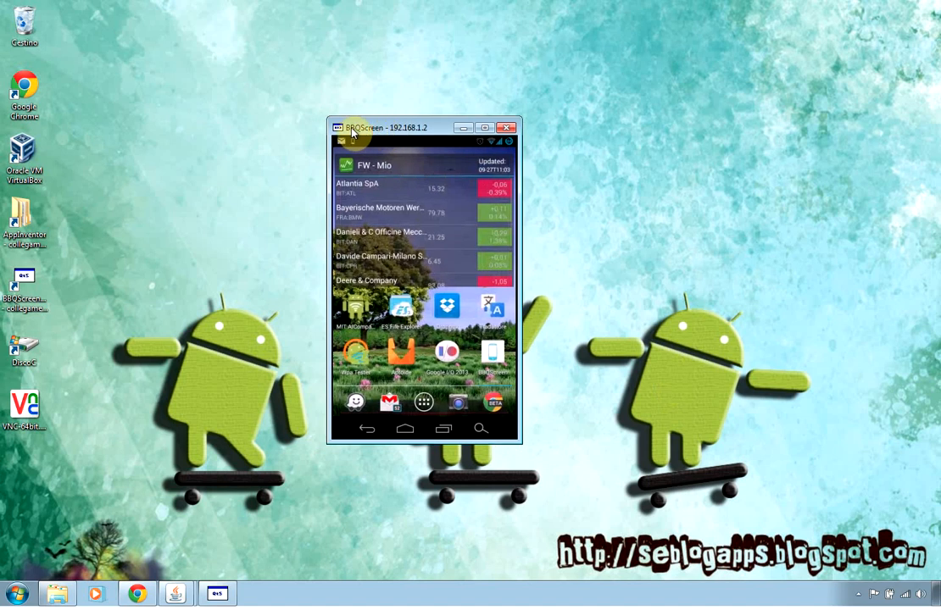
mouse_move(432, 318)
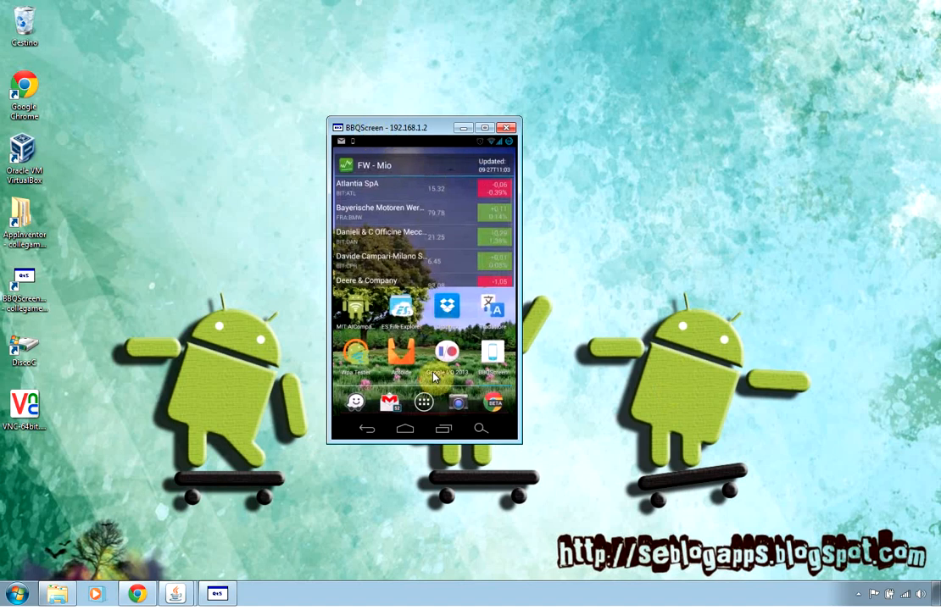
mouse_move(370, 342)
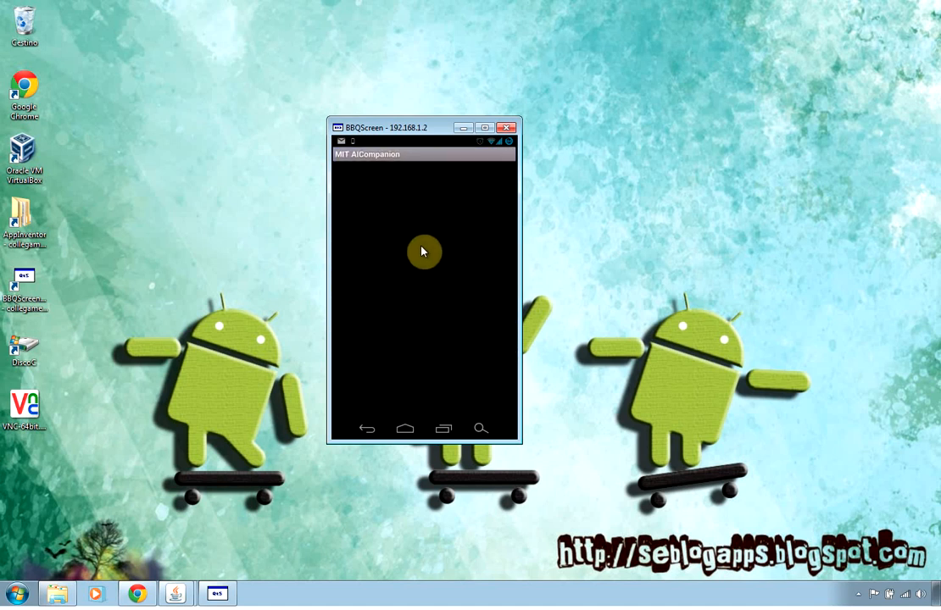
mouse_move(881, 555)
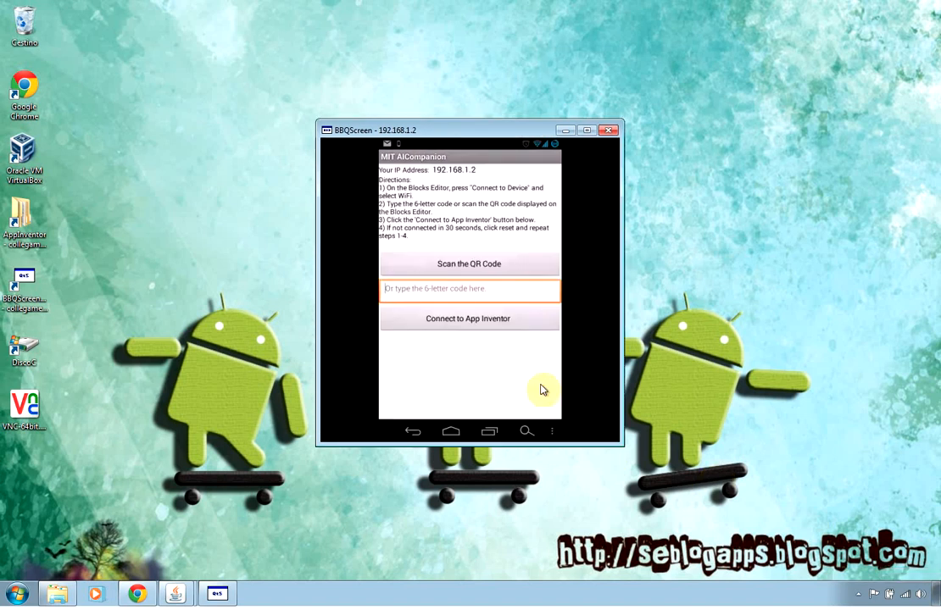
mouse_move(174, 592)
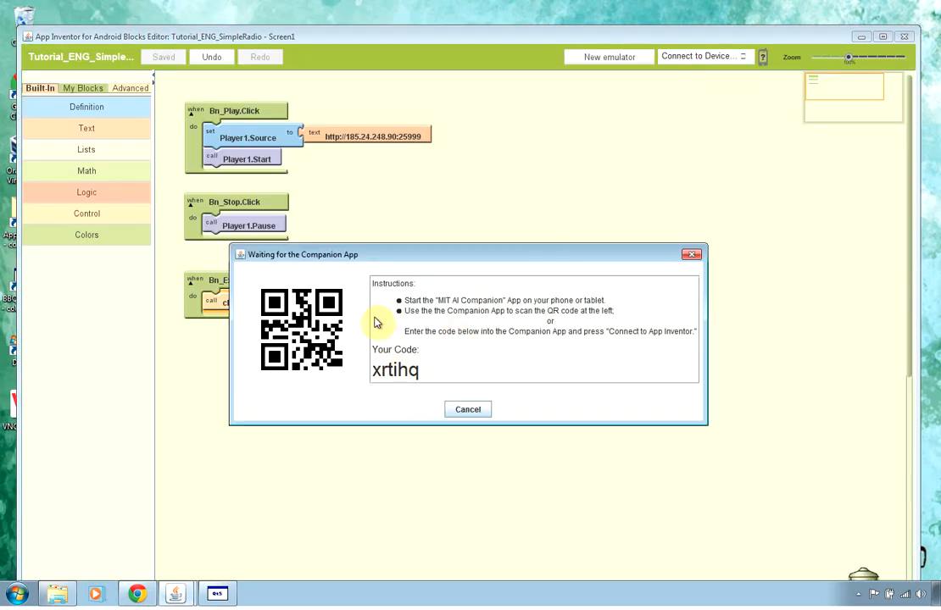
mouse_move(356, 373)
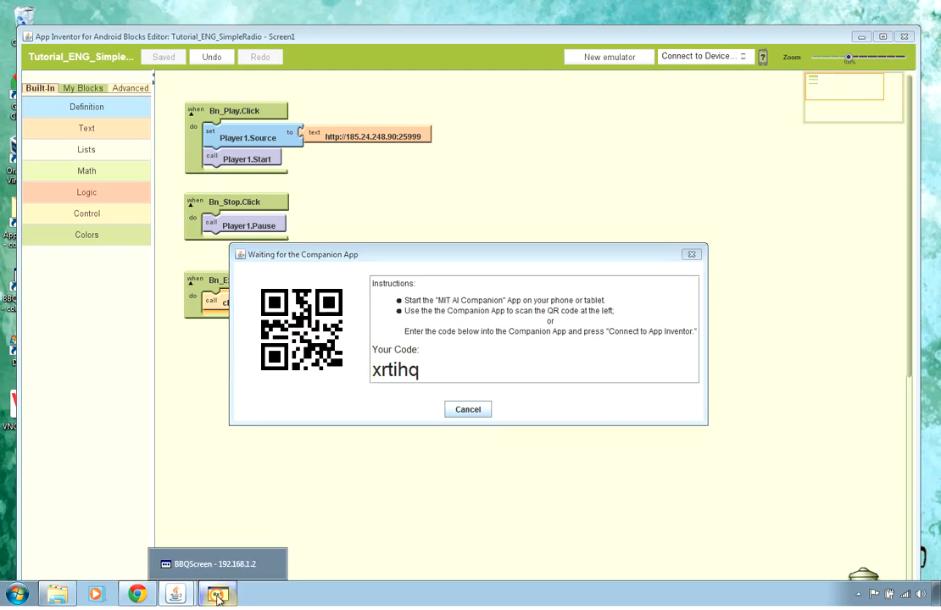
left_click(217, 593)
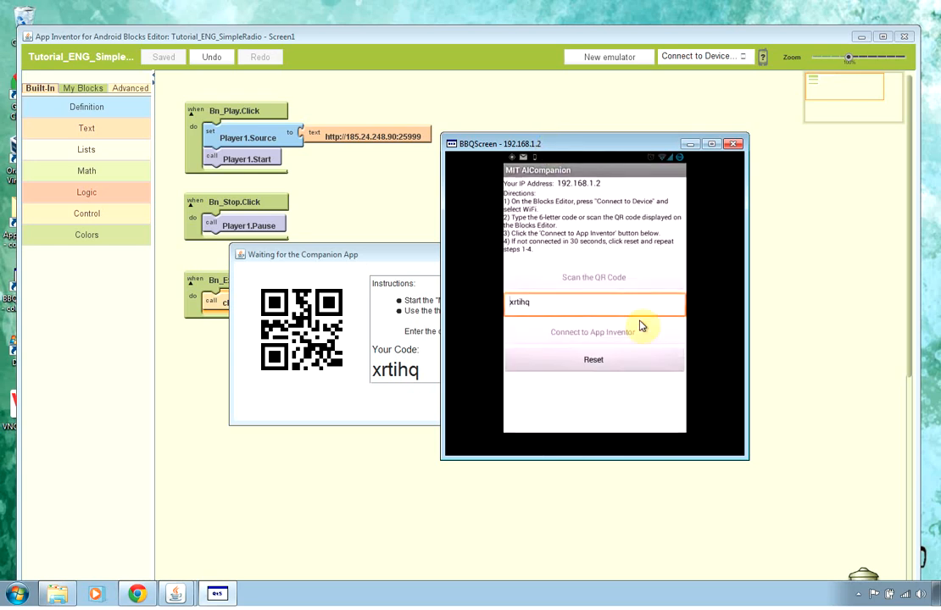
left_click(593, 332)
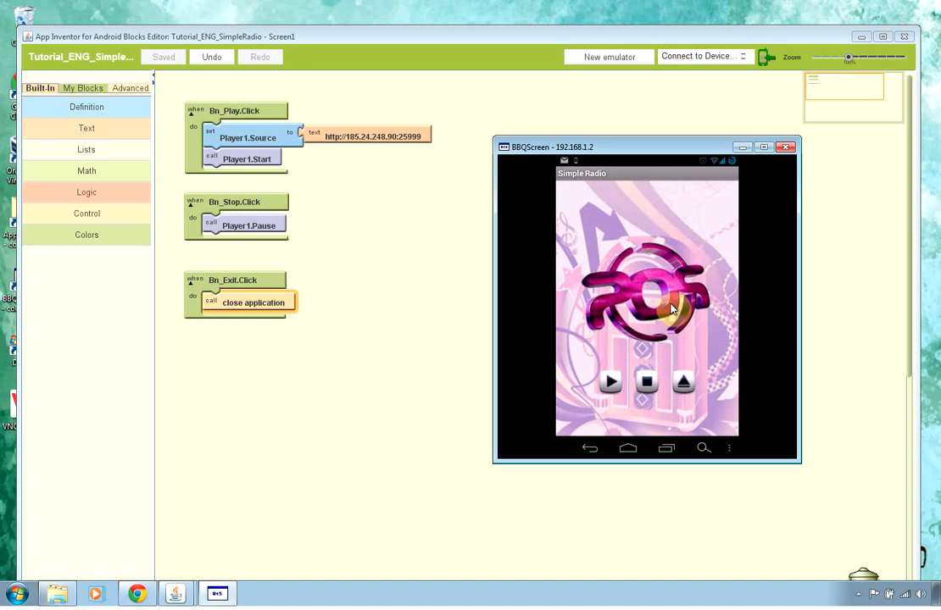
Tap the running Simple Radio app in the BBQScreen phone mirror to try it
left_click(683, 382)
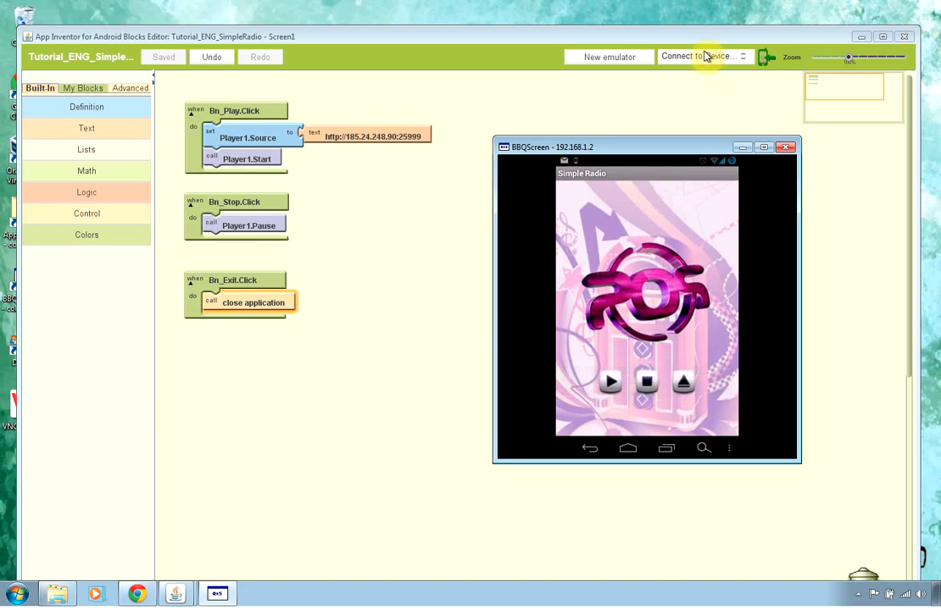
mouse_move(639, 411)
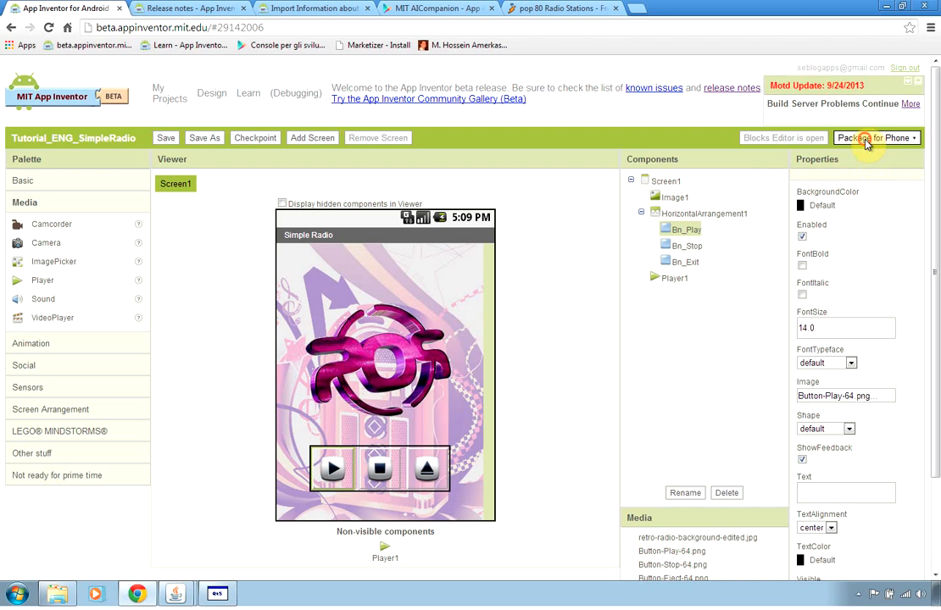
Package Tutorial_ENG_SimpleRadio for the phone as an APK
left_click(876, 138)
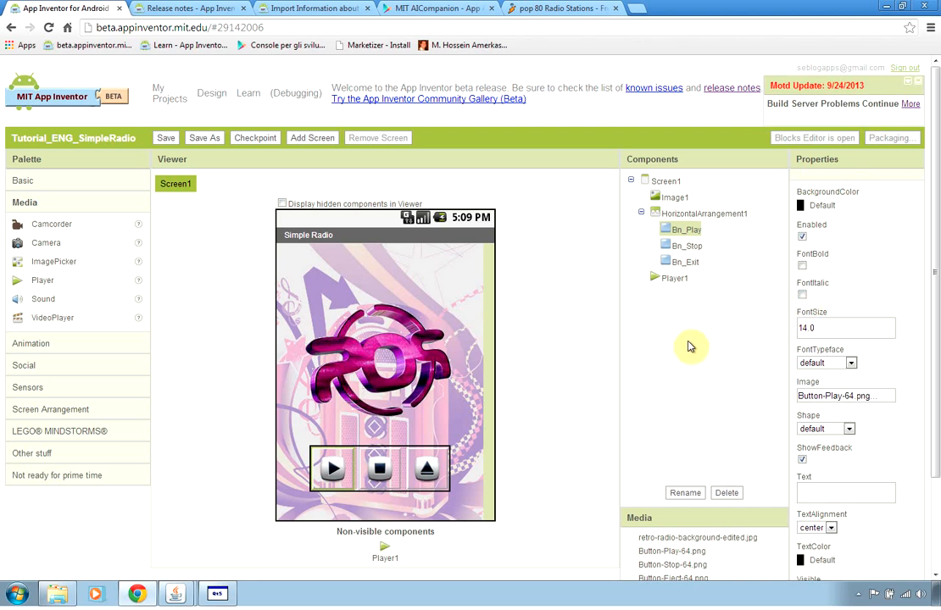
mouse_move(547, 327)
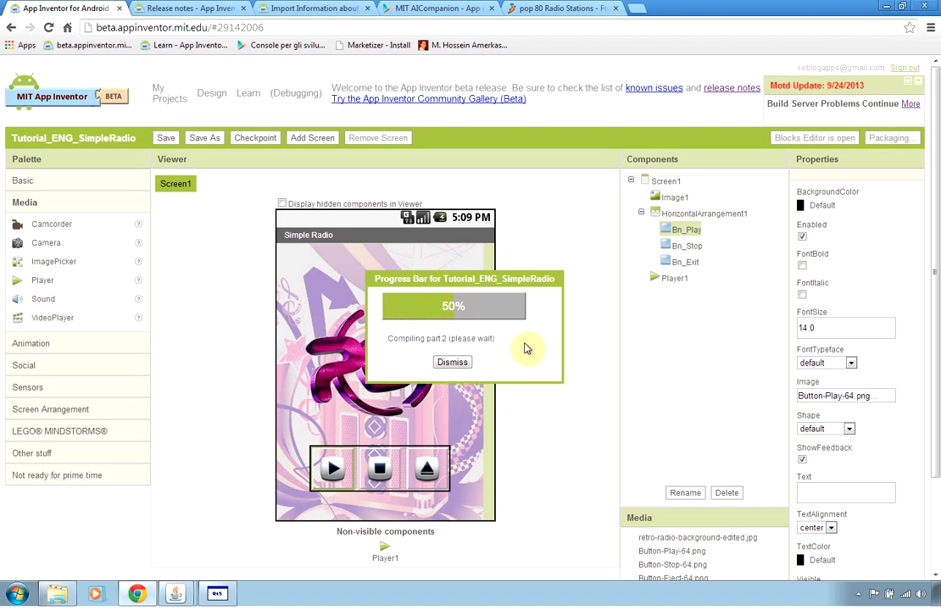
mouse_move(445, 318)
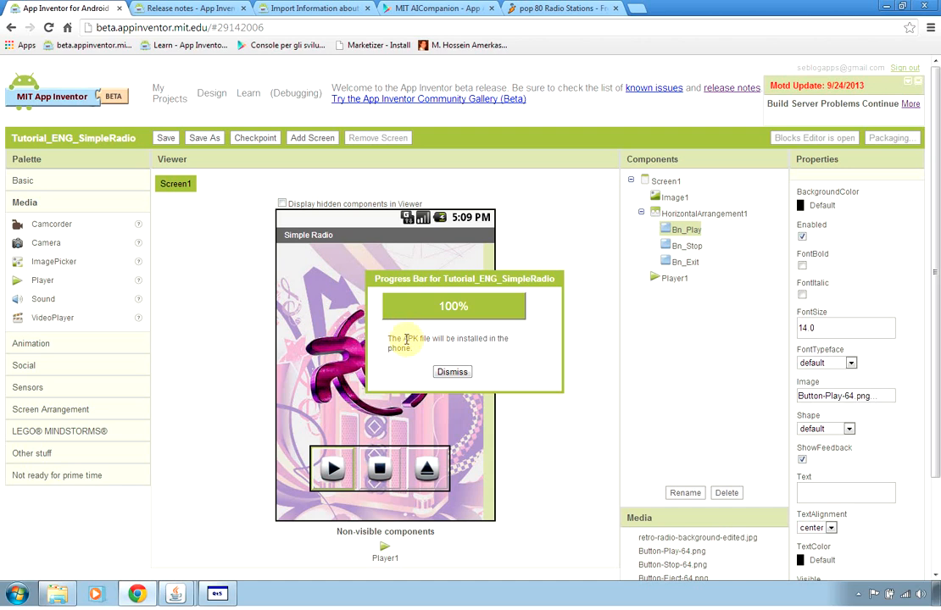
mouse_move(520, 369)
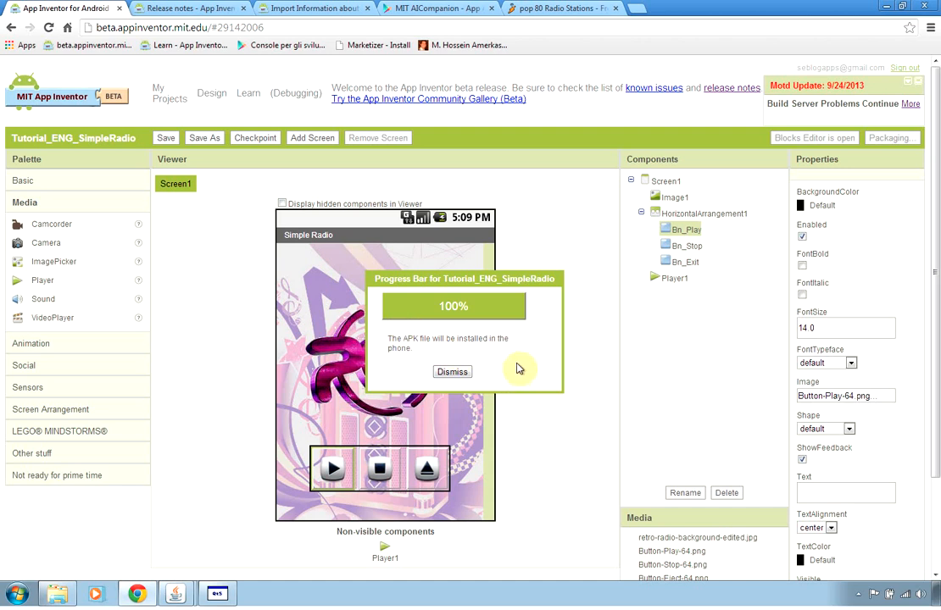
mouse_move(828, 499)
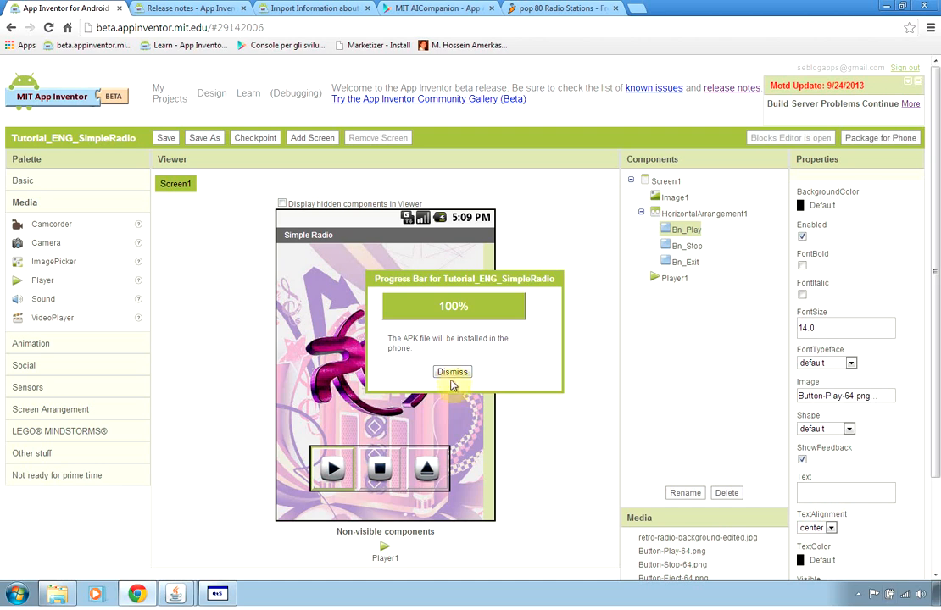
Dismiss the build notice, install the APK via Avanti, and close with Fine
left_click(452, 371)
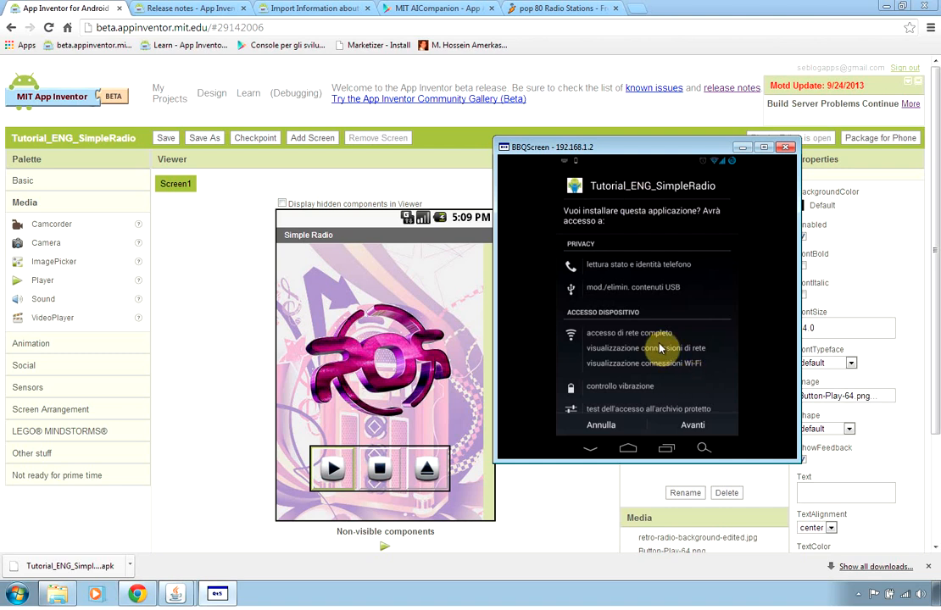
left_click(692, 424)
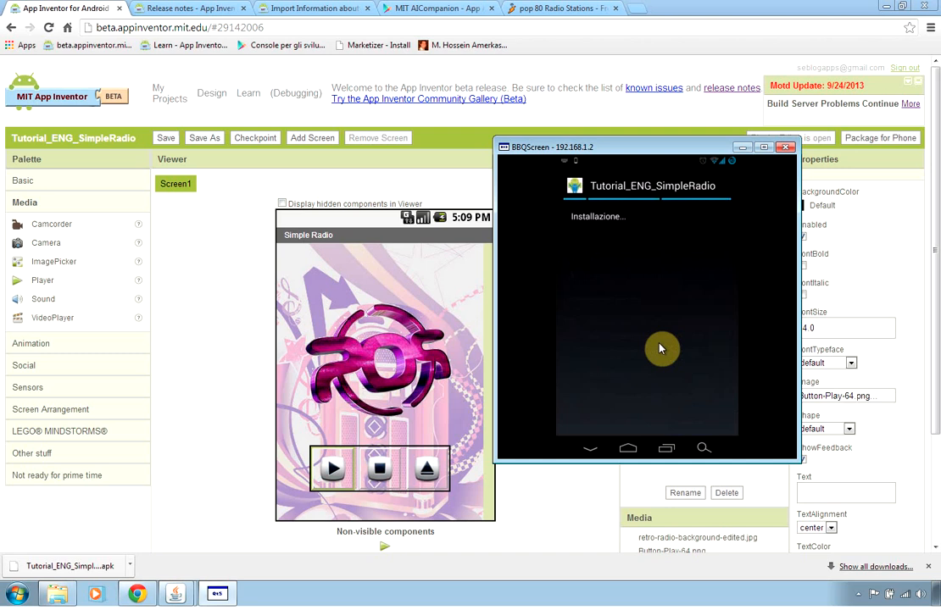
mouse_move(645, 287)
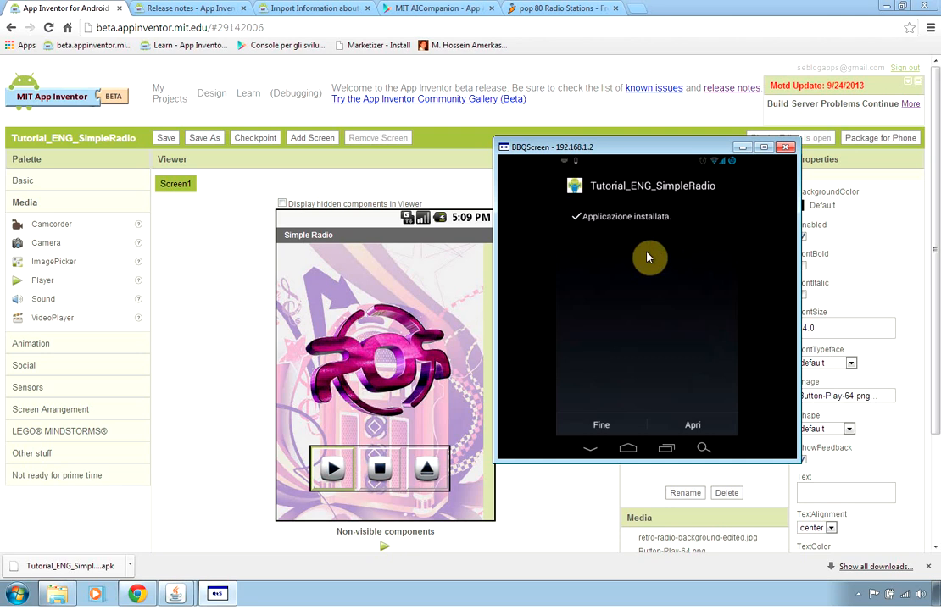
left_click(692, 425)
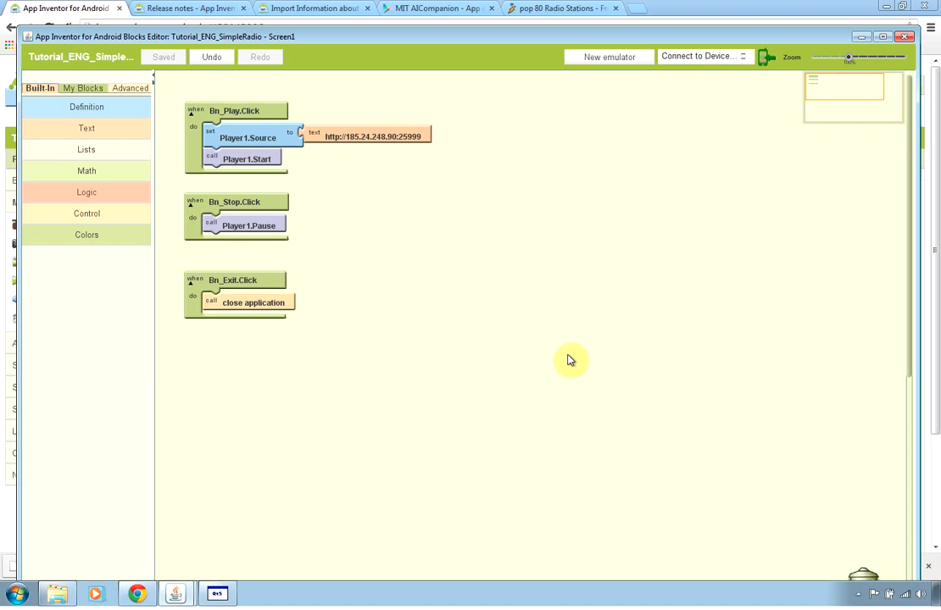
mouse_move(450, 252)
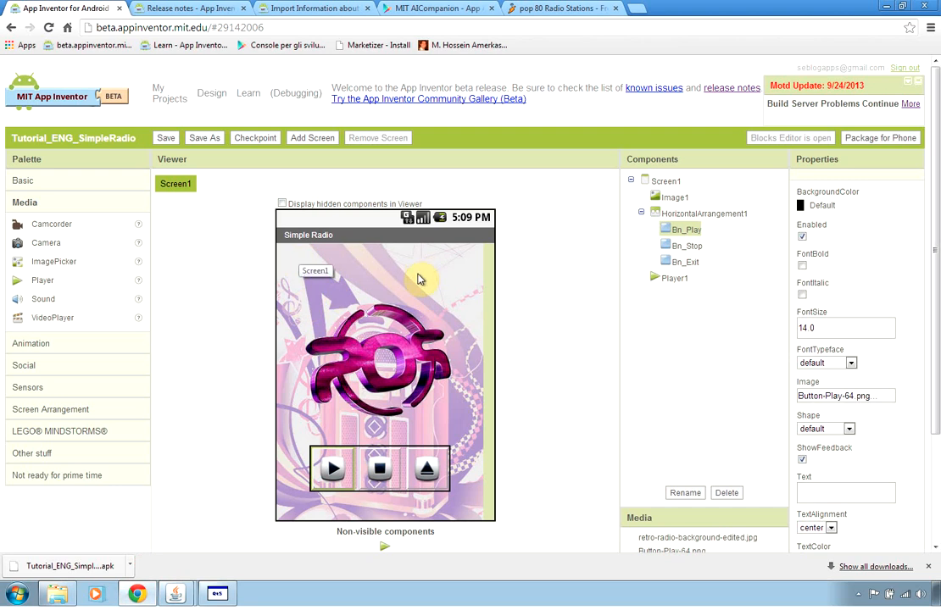
mouse_move(524, 277)
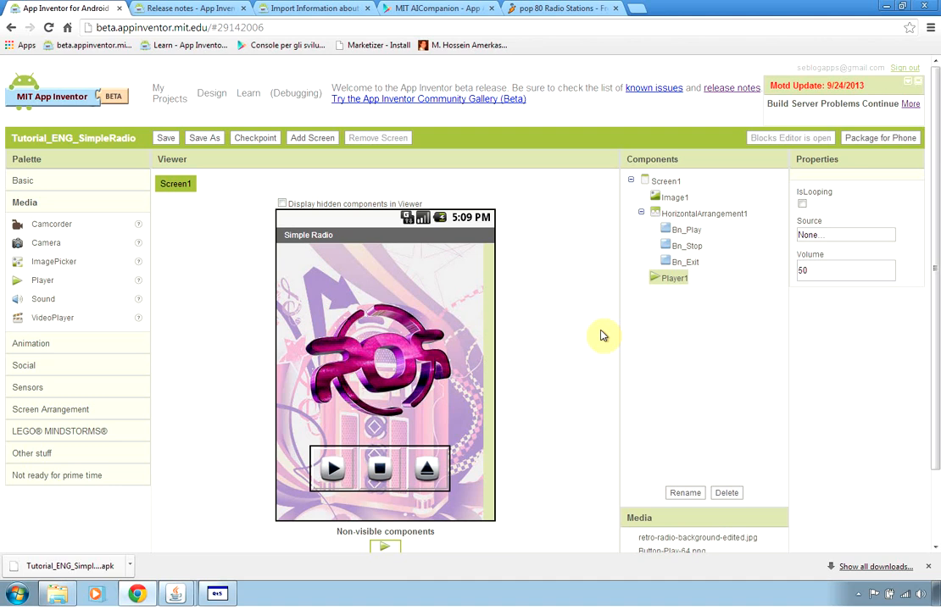
mouse_move(590, 314)
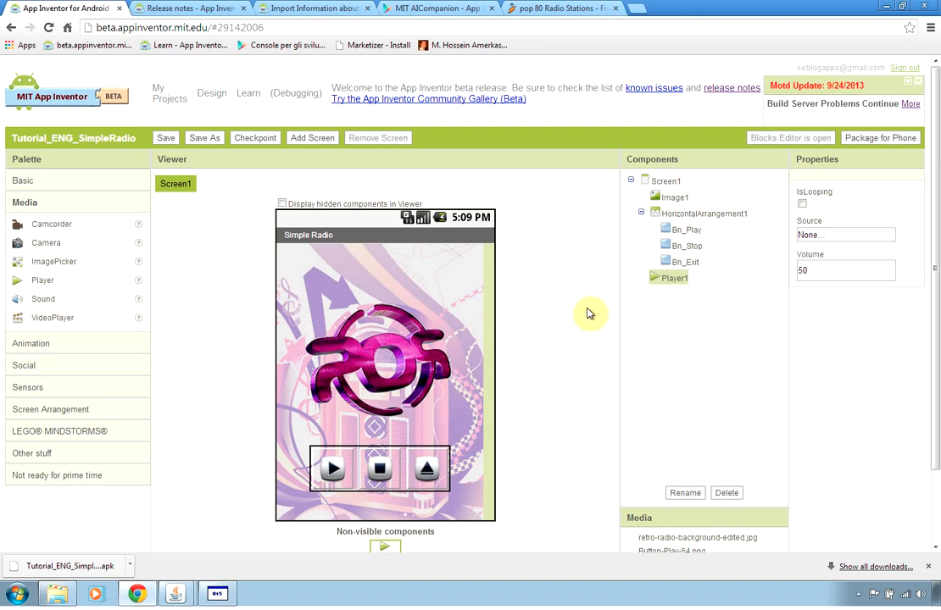
mouse_move(598, 313)
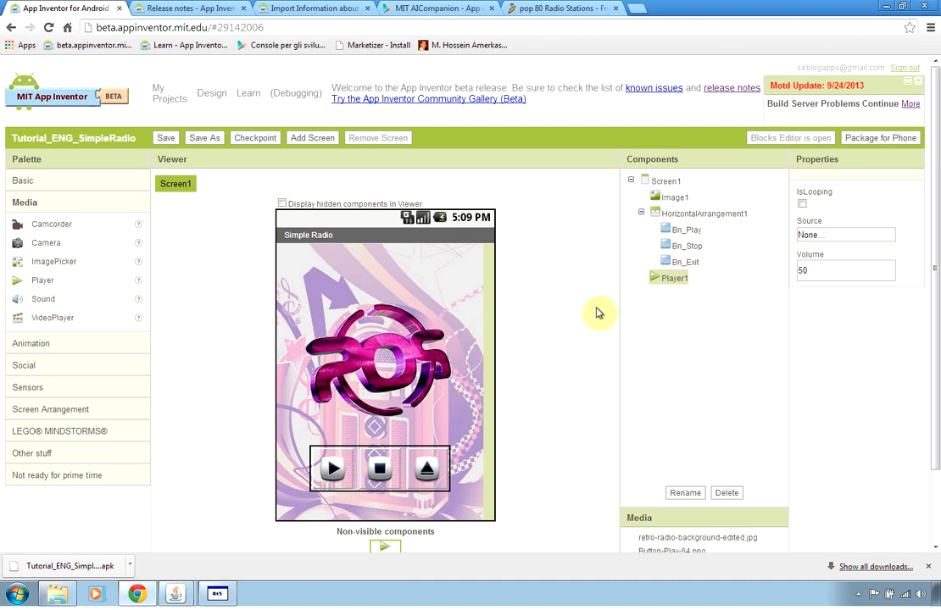
mouse_move(244, 251)
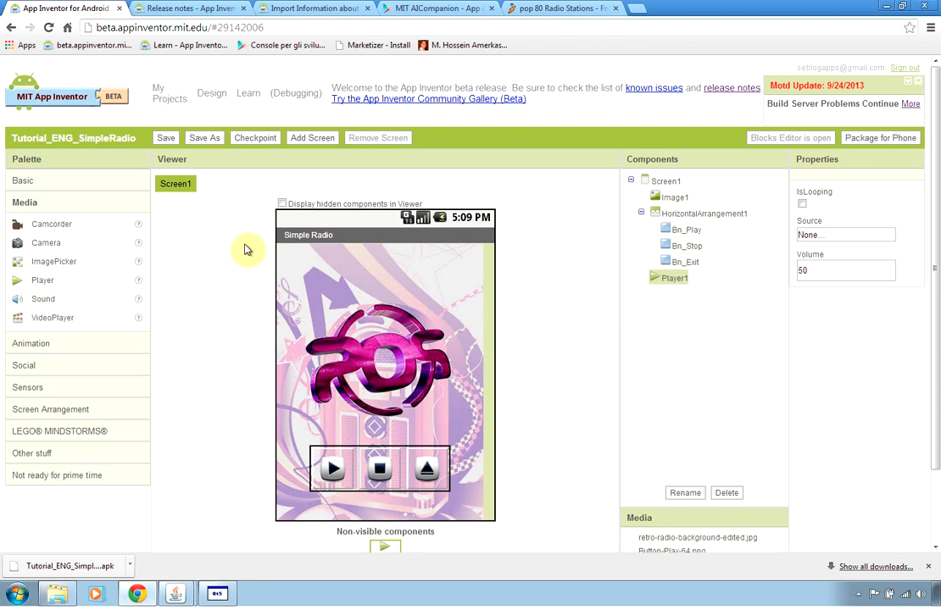
mouse_move(683, 393)
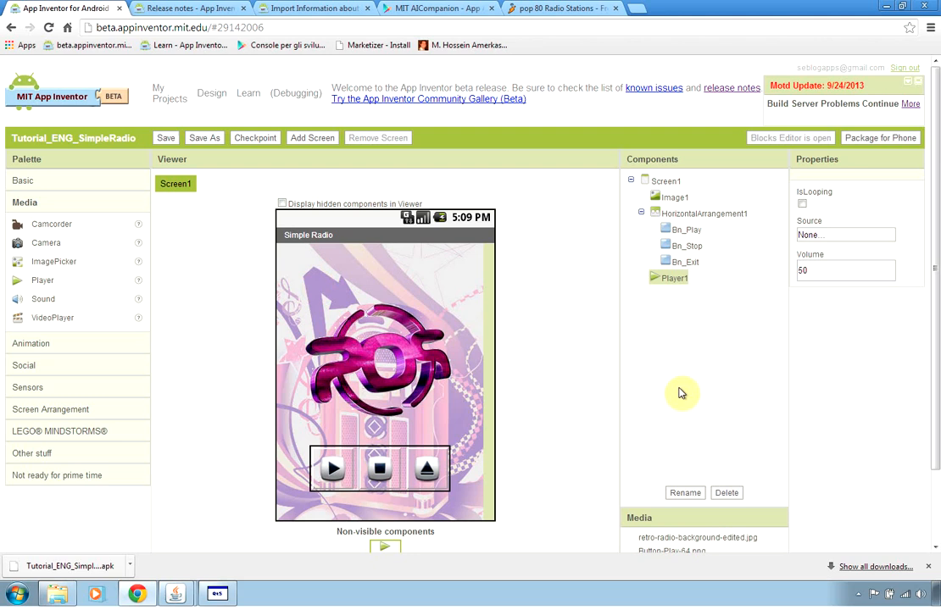
mouse_move(740, 431)
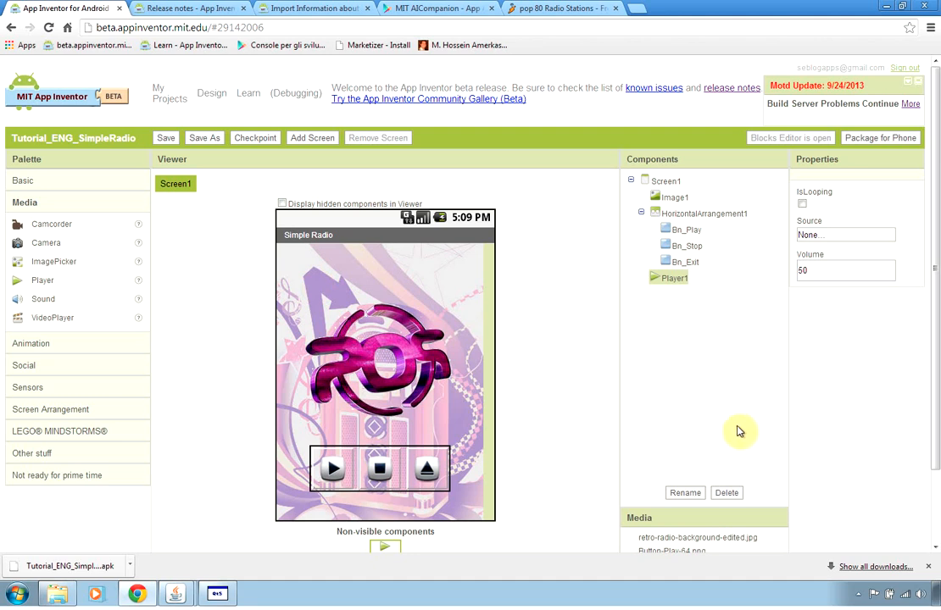